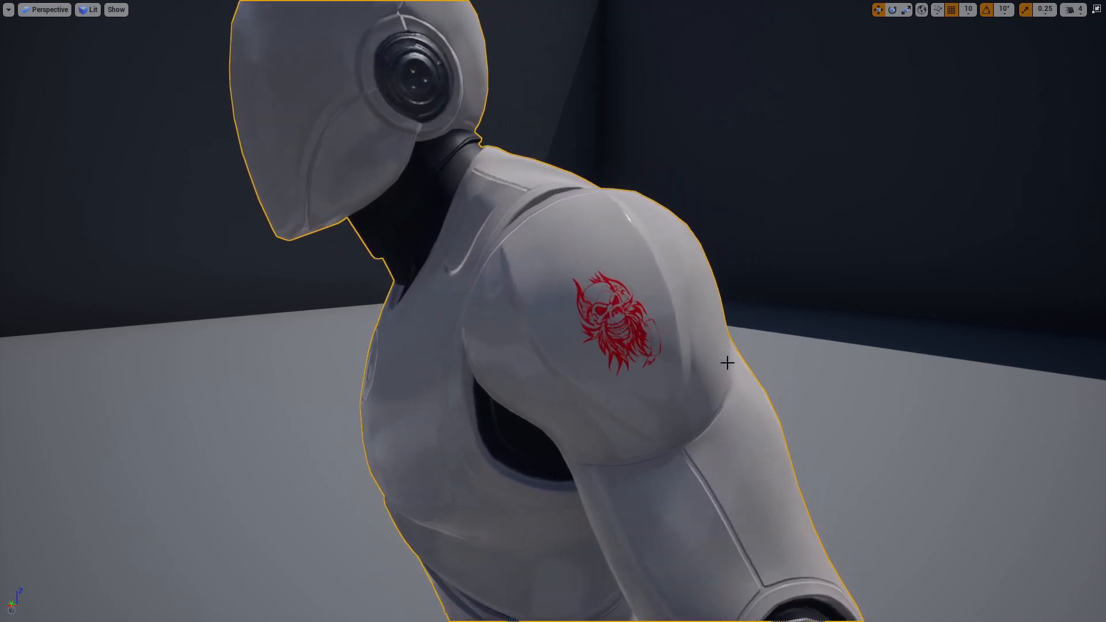
Leave the Unreal viewport with the tattooed mannequin and switch to Blender's empty scene.
left_click(563, 55)
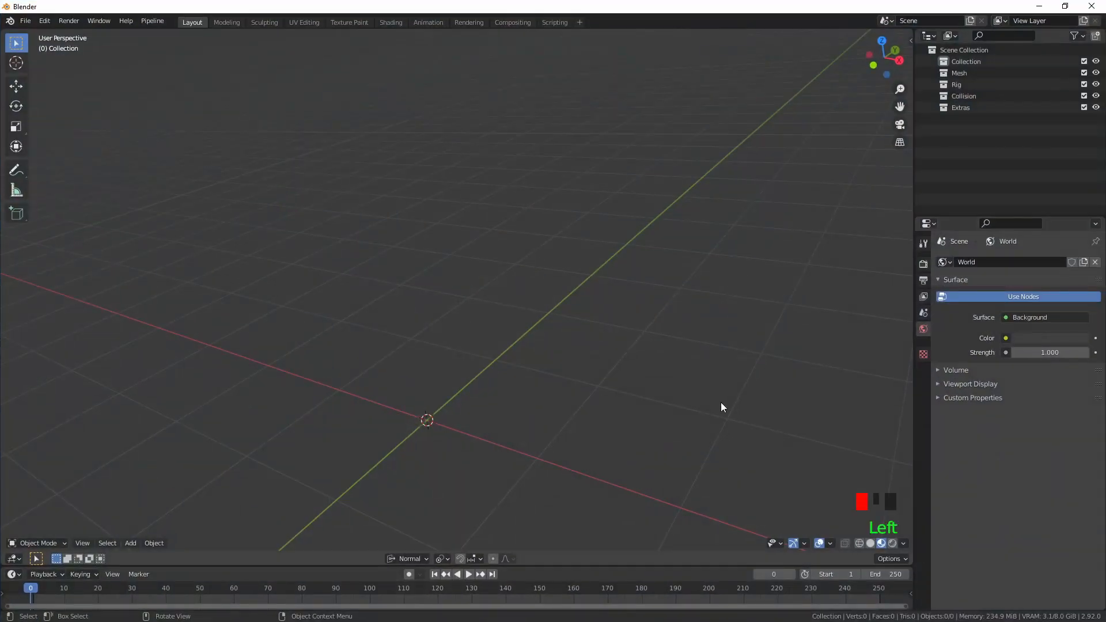
Bring the SK_Mannequin model into the scene and begin editing its upper-arm mesh.
key("ctrl+alt+z")
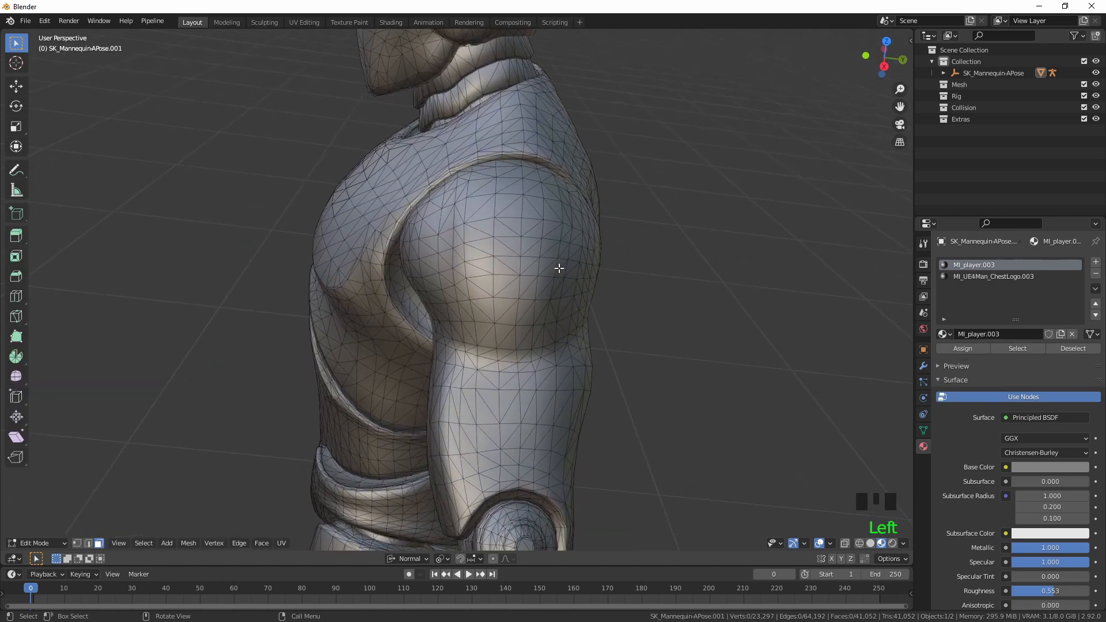
Circle-select a small patch of faces on the mannequin's upper arm.
key("c")
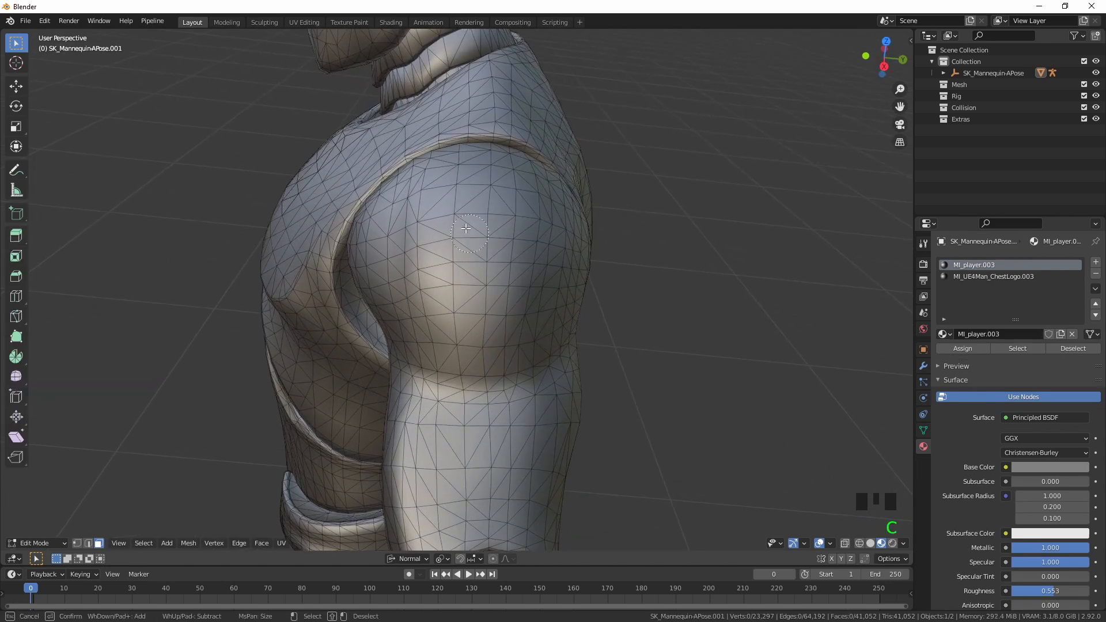
left_click(517, 220)
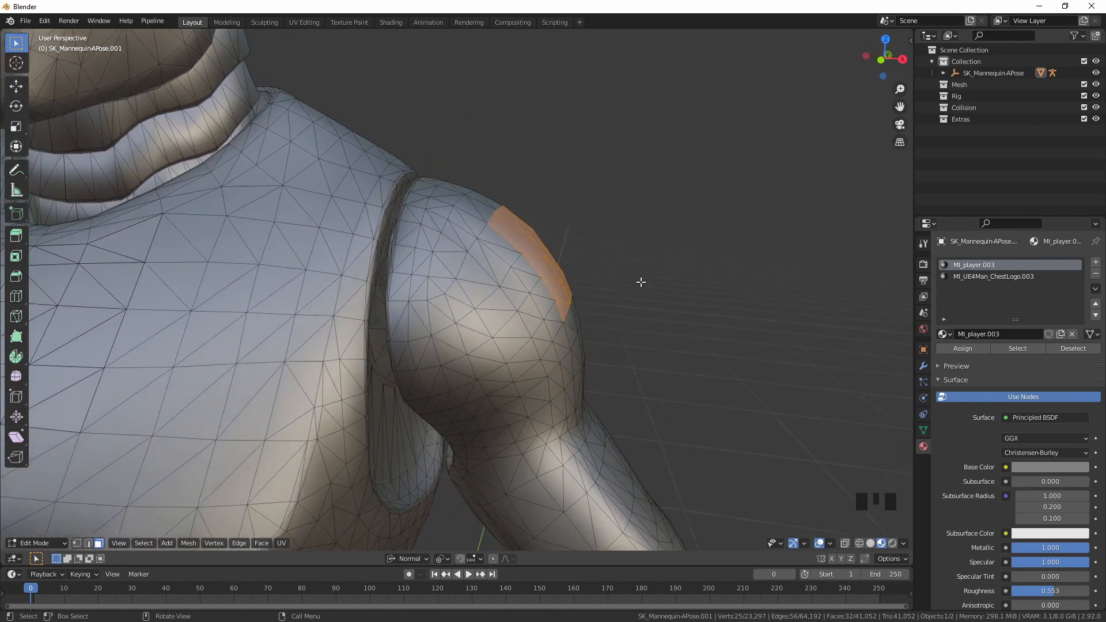
Duplicate the arm face patch and move it 0.001 m outward along its normals.
key("shift+d")
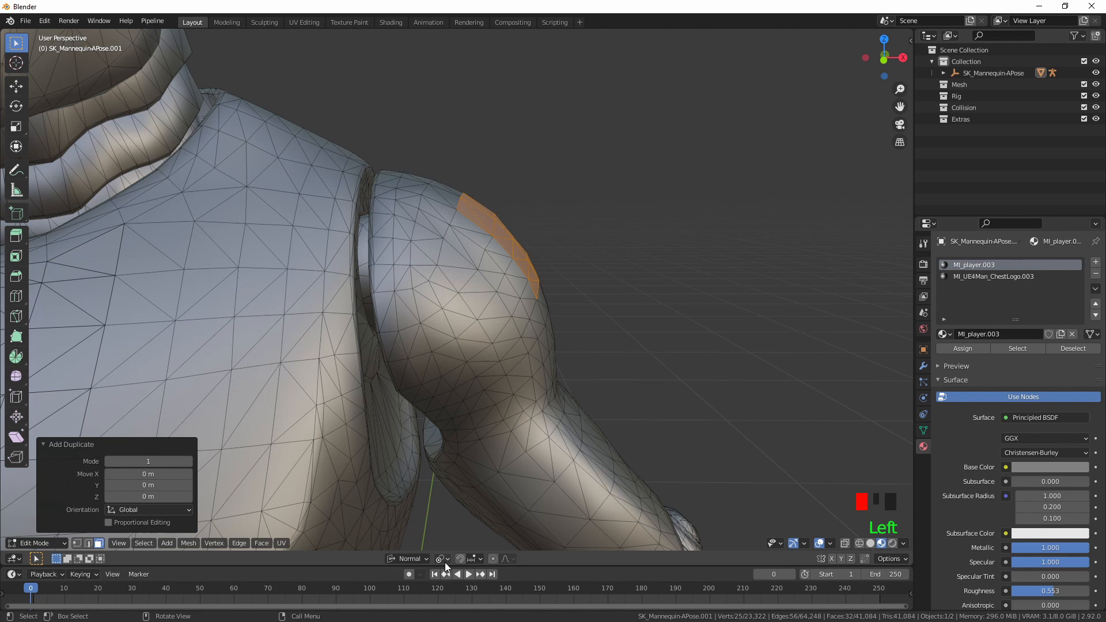
key("g")
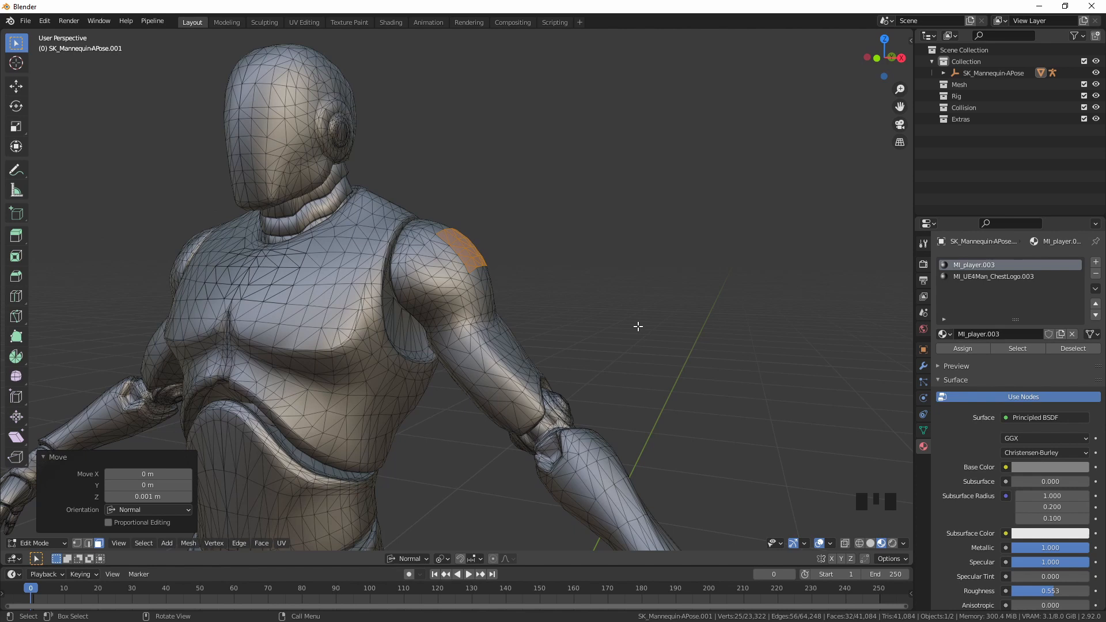
mouse_move(132, 558)
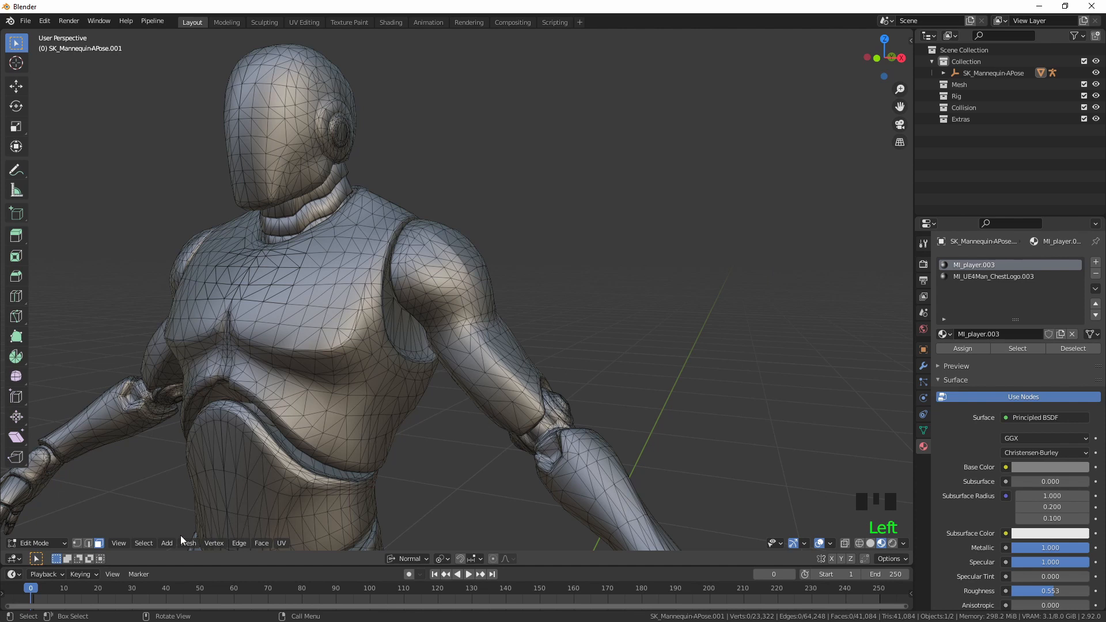
Duplicate the viewport area into a new separate window via View > Area.
left_click(166, 543)
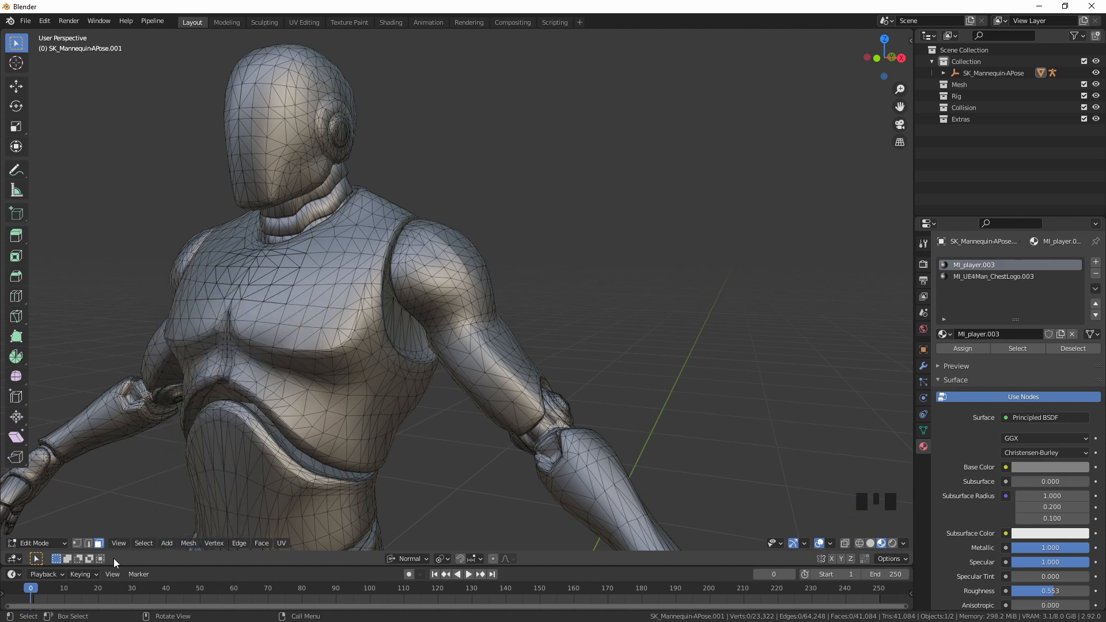
left_click(119, 543)
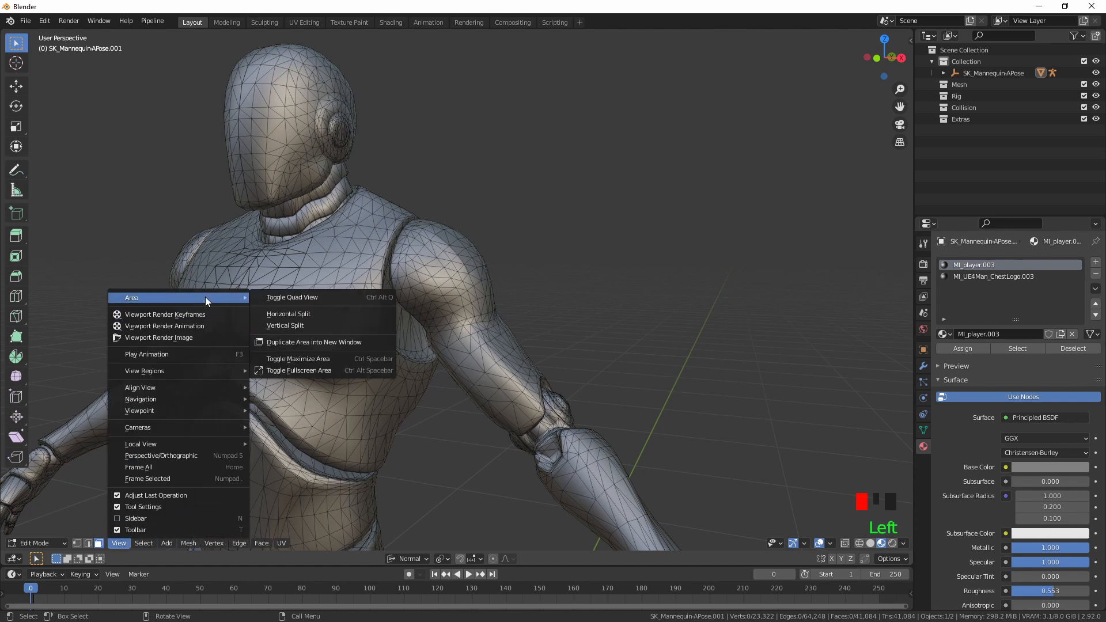
mouse_move(332, 343)
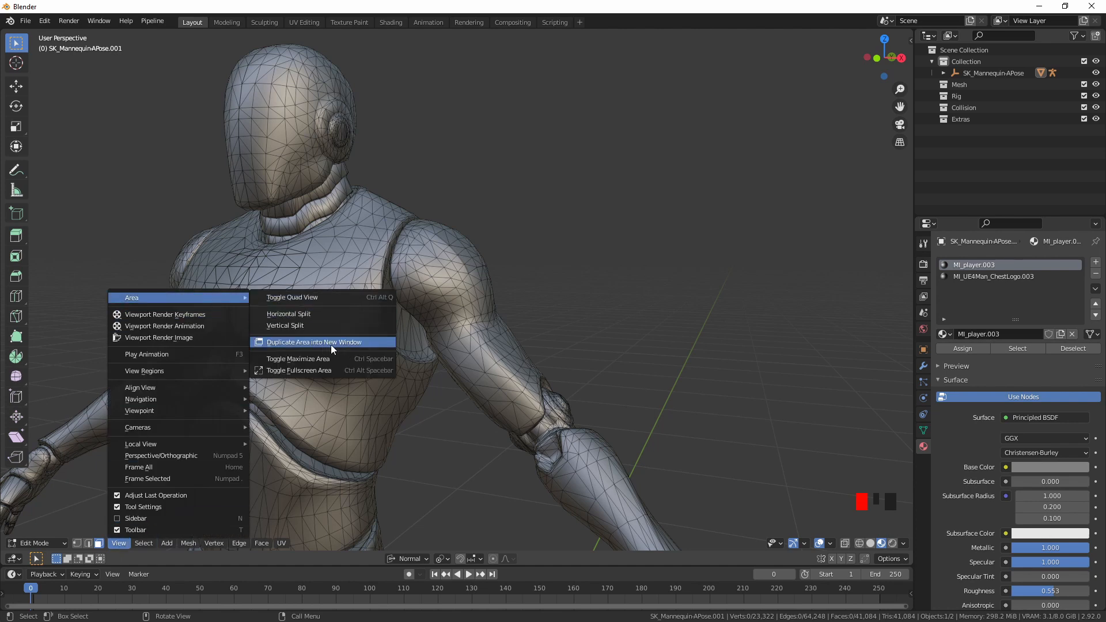
right_click(303, 342)
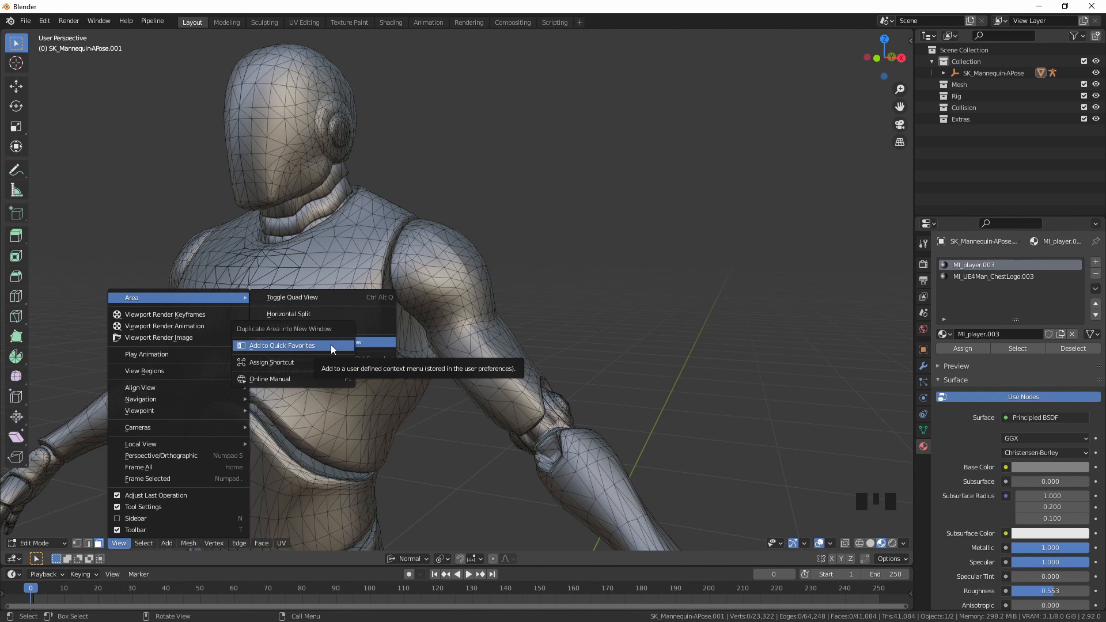
key("Tab")
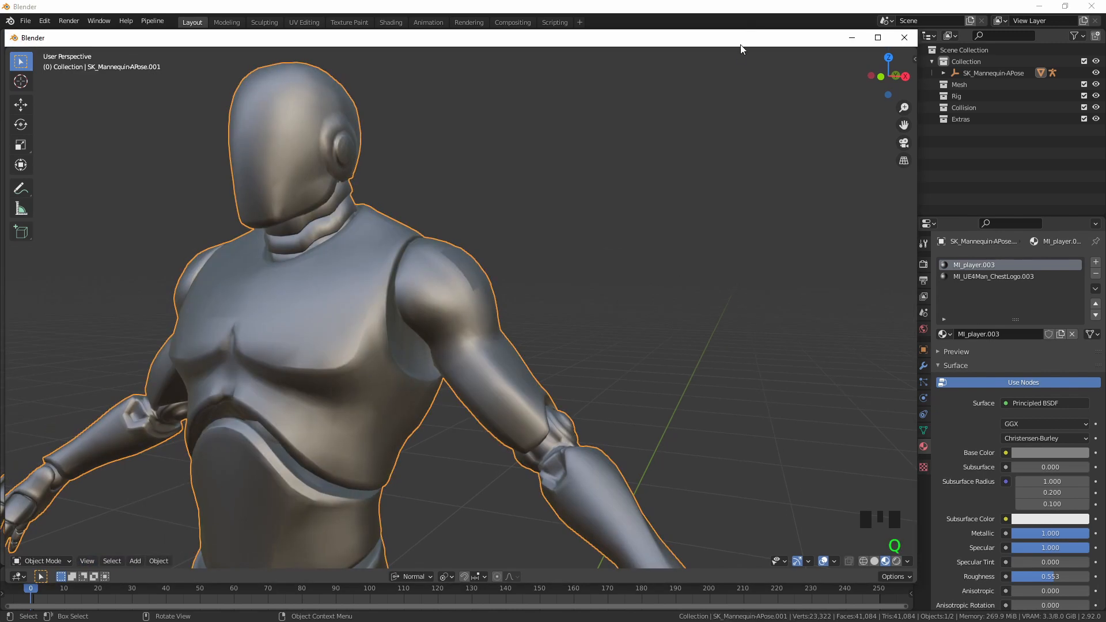
Maximize the new window and make it a UV Editor showing tattoo.png.
left_click(879, 37)
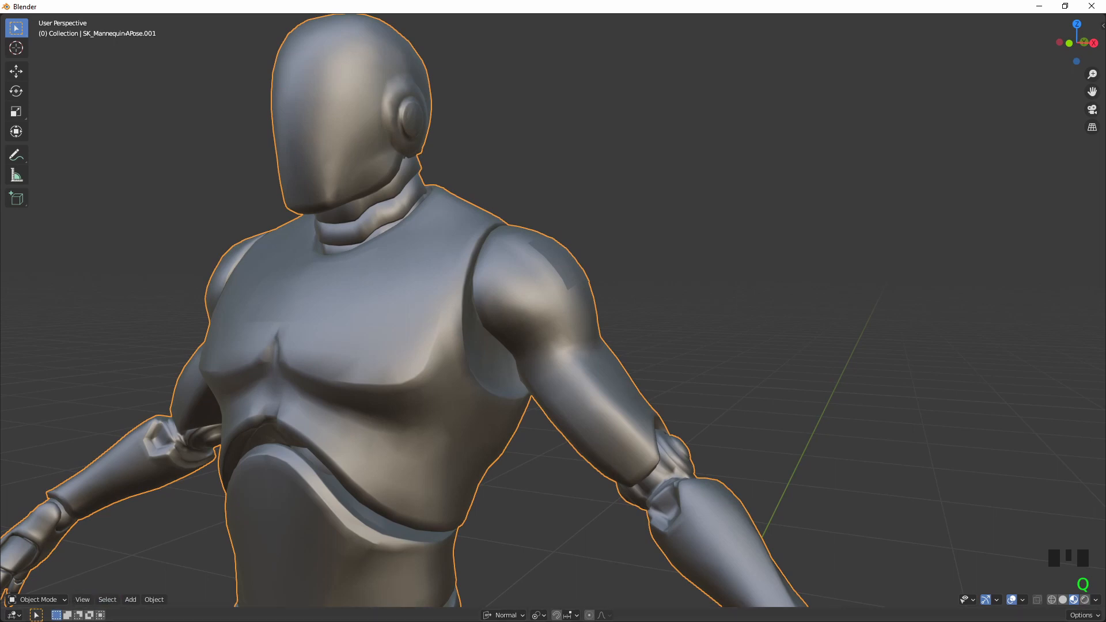
left_click(11, 614)
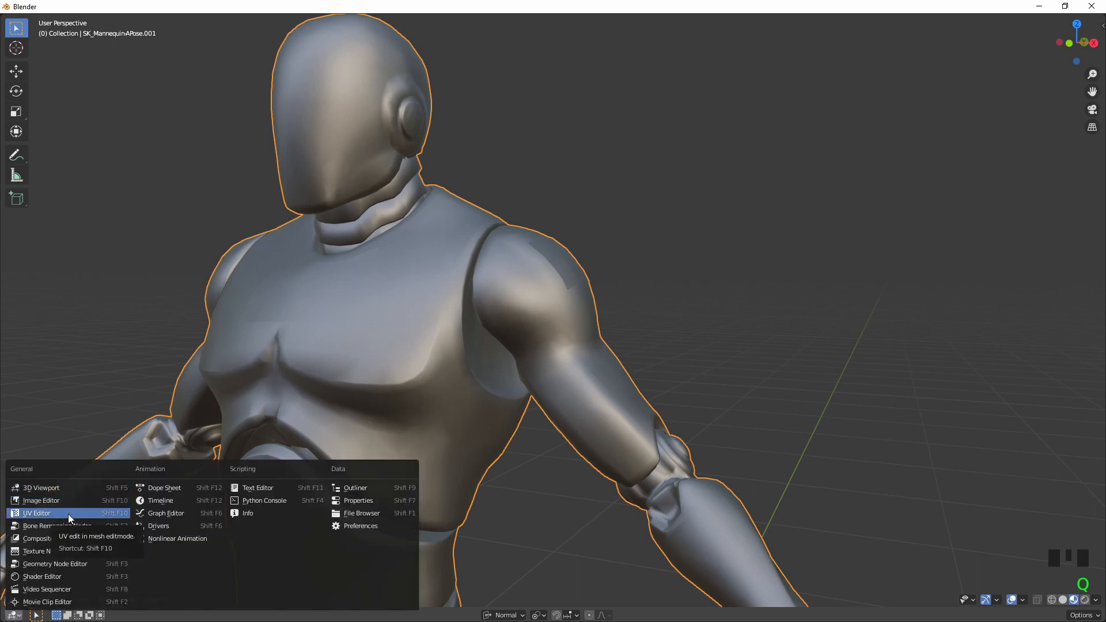
left_click(36, 513)
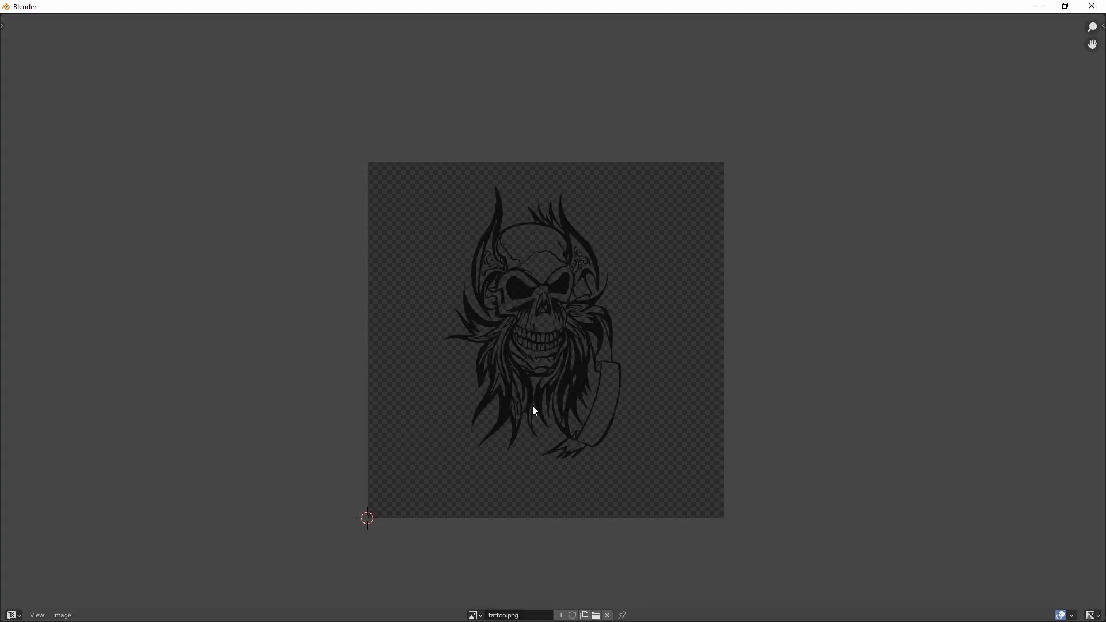
mouse_move(570, 533)
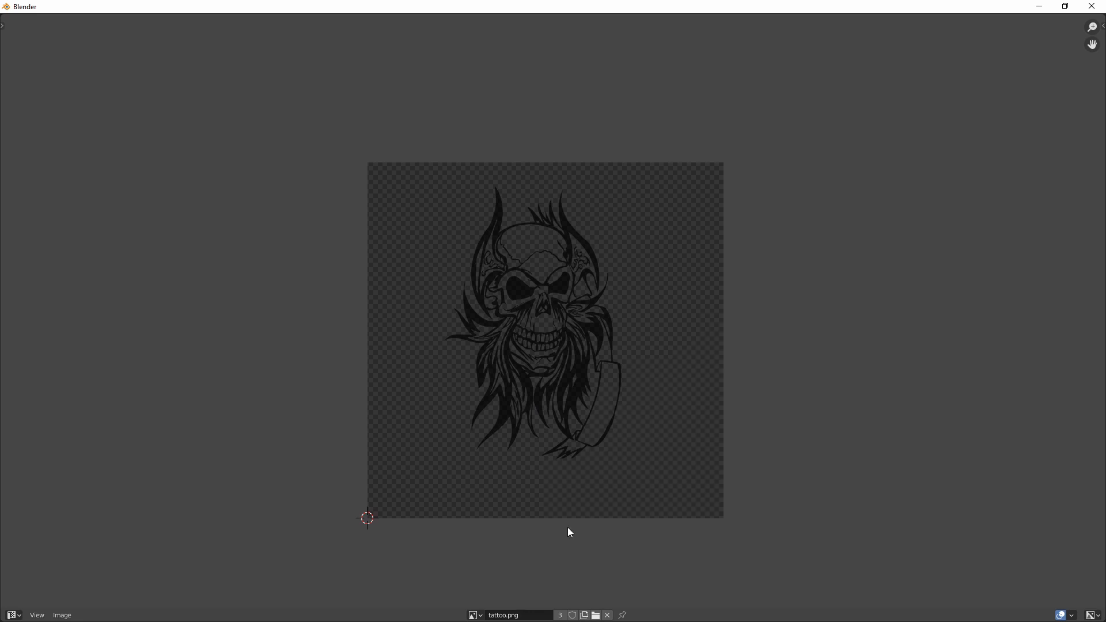
mouse_move(767, 313)
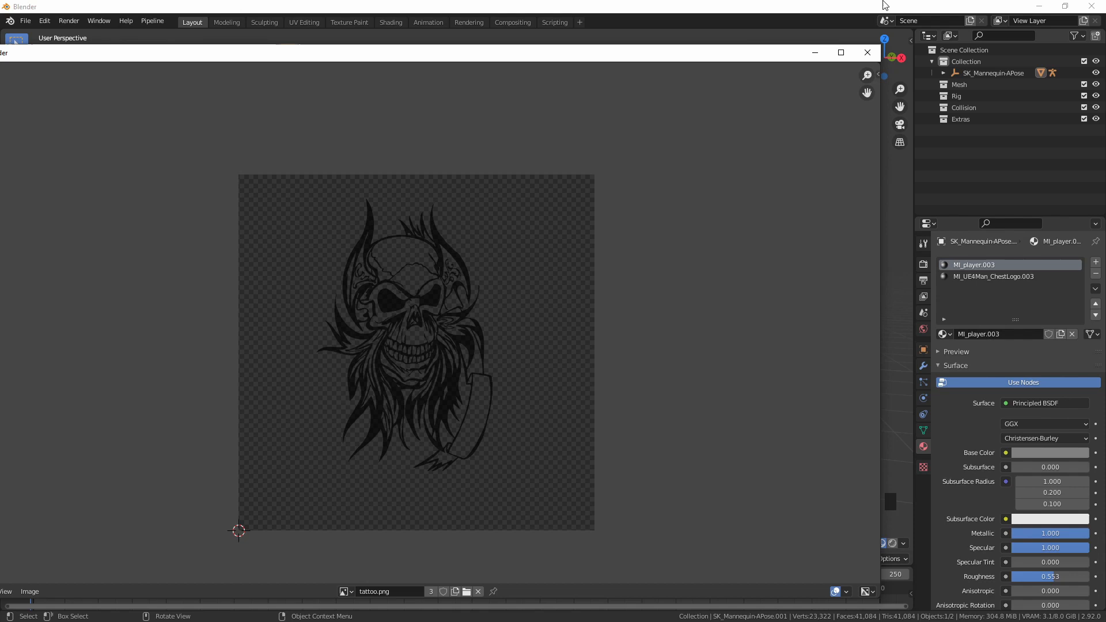
Select the connected arm patch and unwrap it flat across the UV square.
key("Tab")
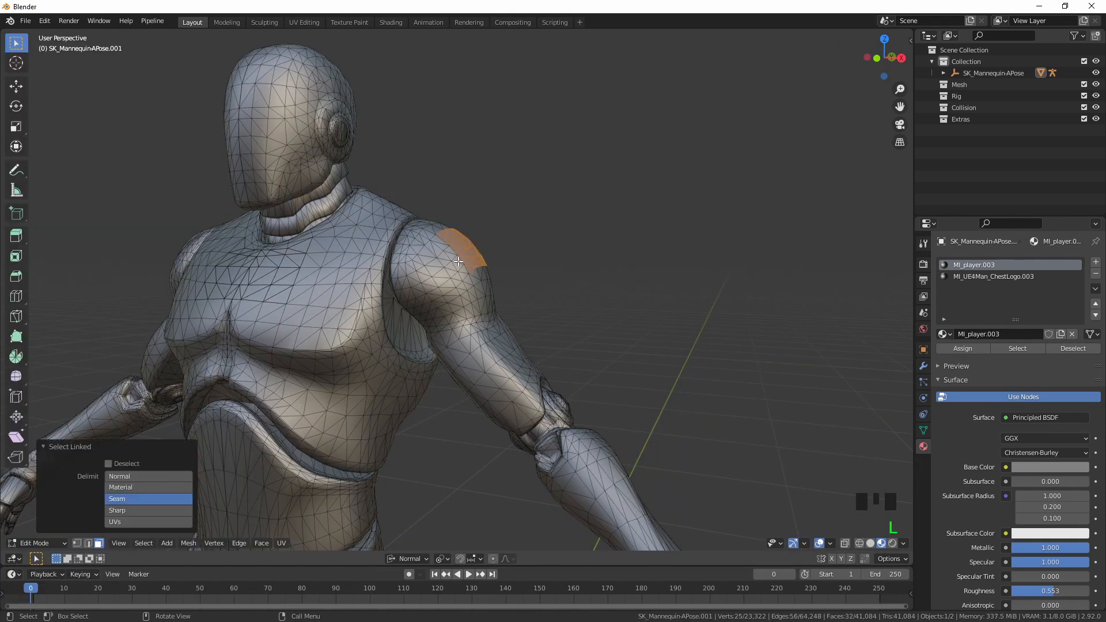
mouse_move(346, 592)
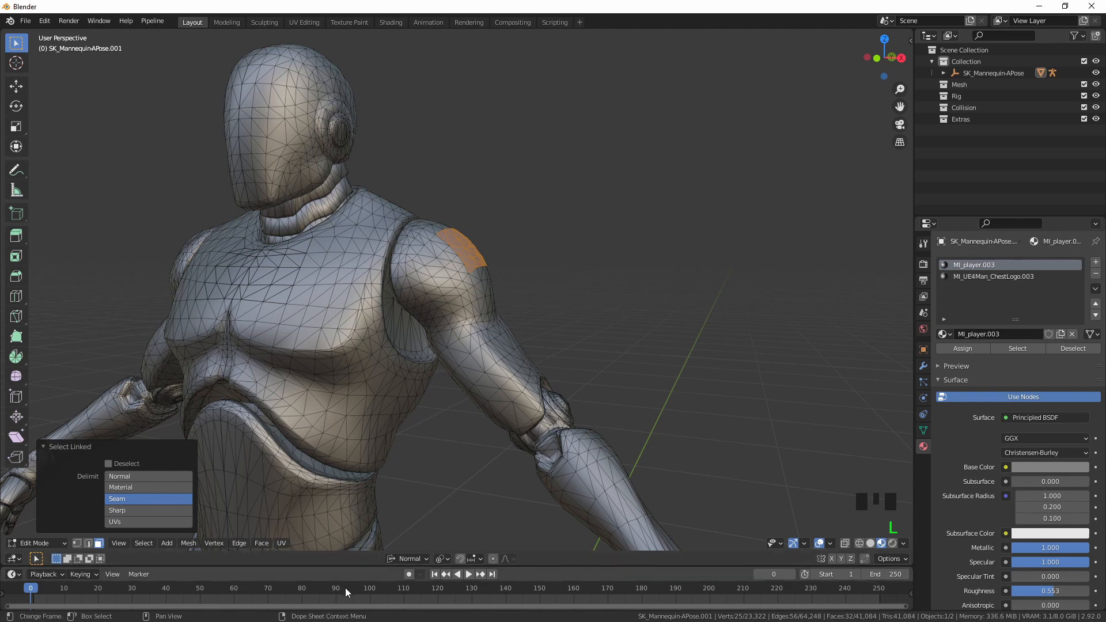
mouse_move(353, 585)
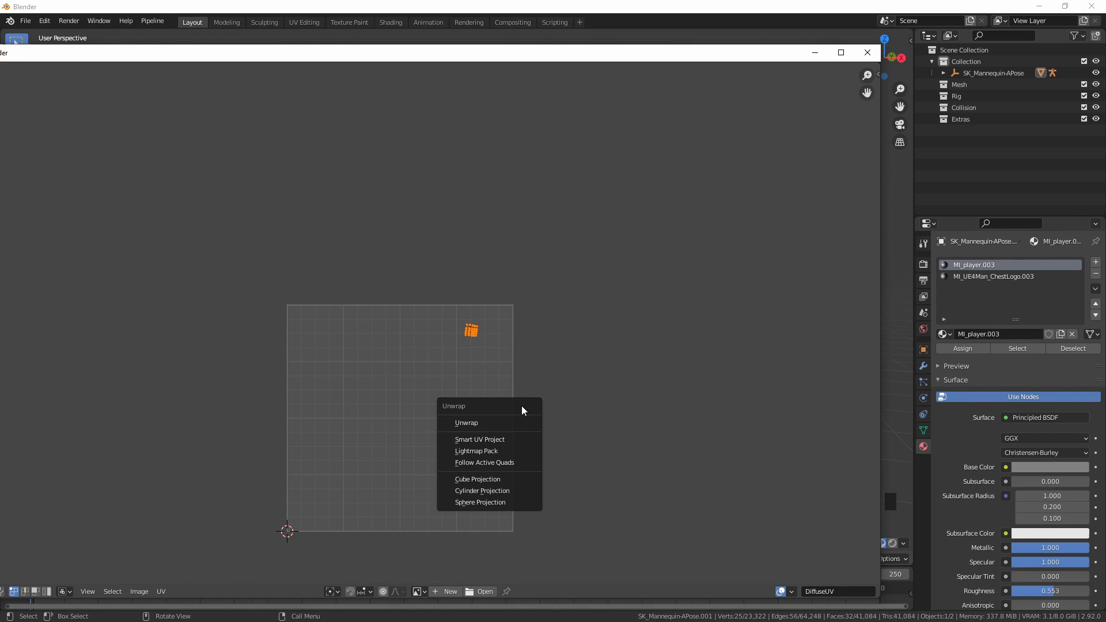
left_click(467, 422)
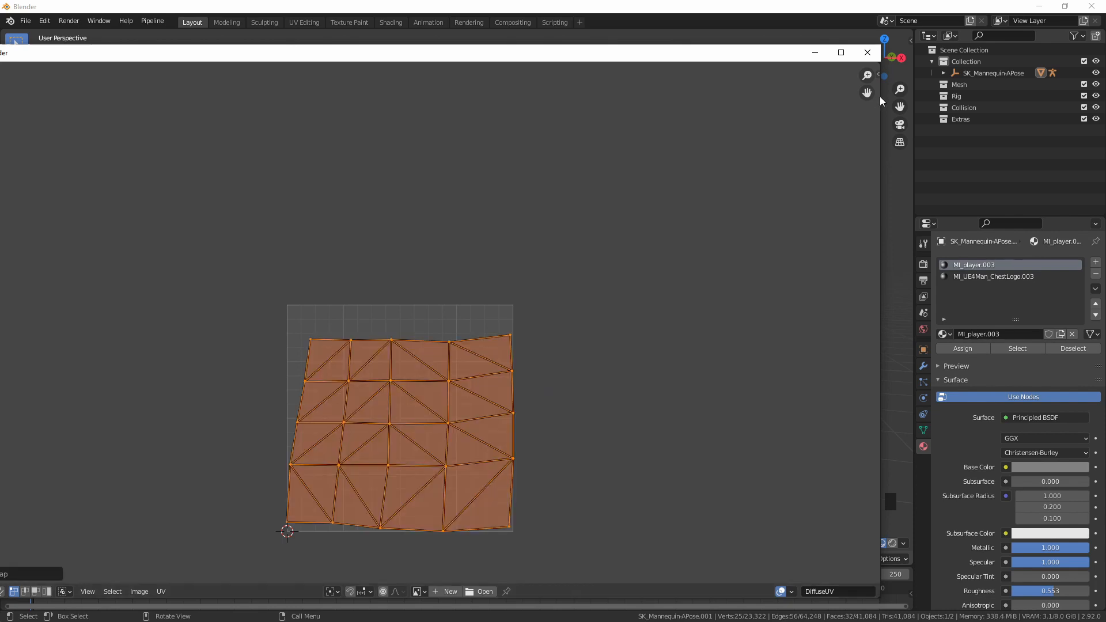
left_click(866, 52)
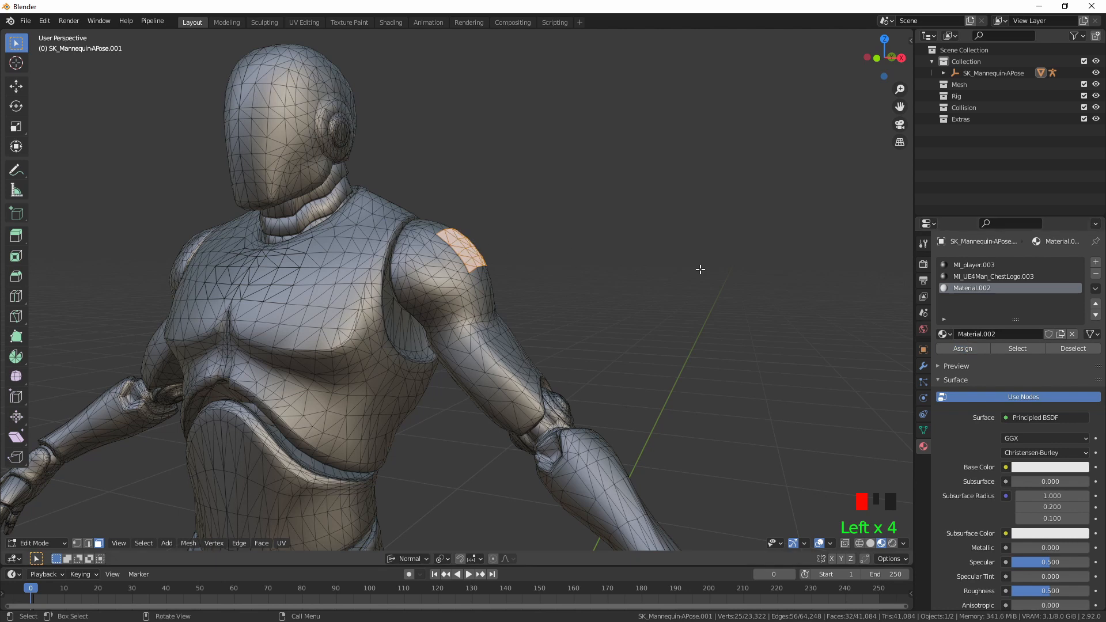
Rename the new third material to 'tattoo' and assign it to the arm patch.
double_click(971, 288)
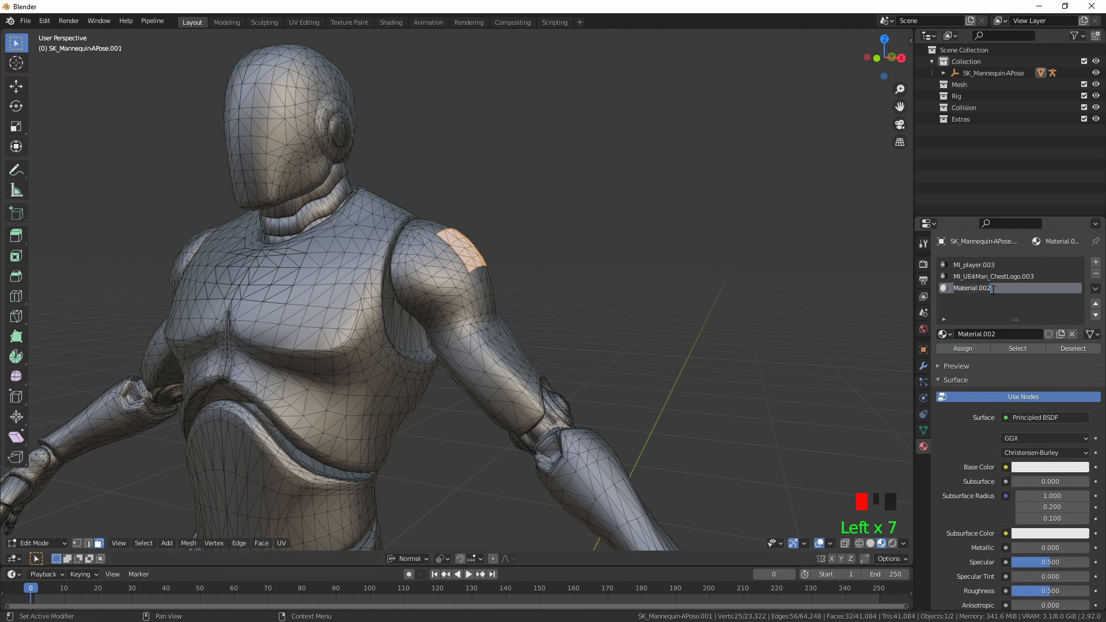
type("tattoo.001")
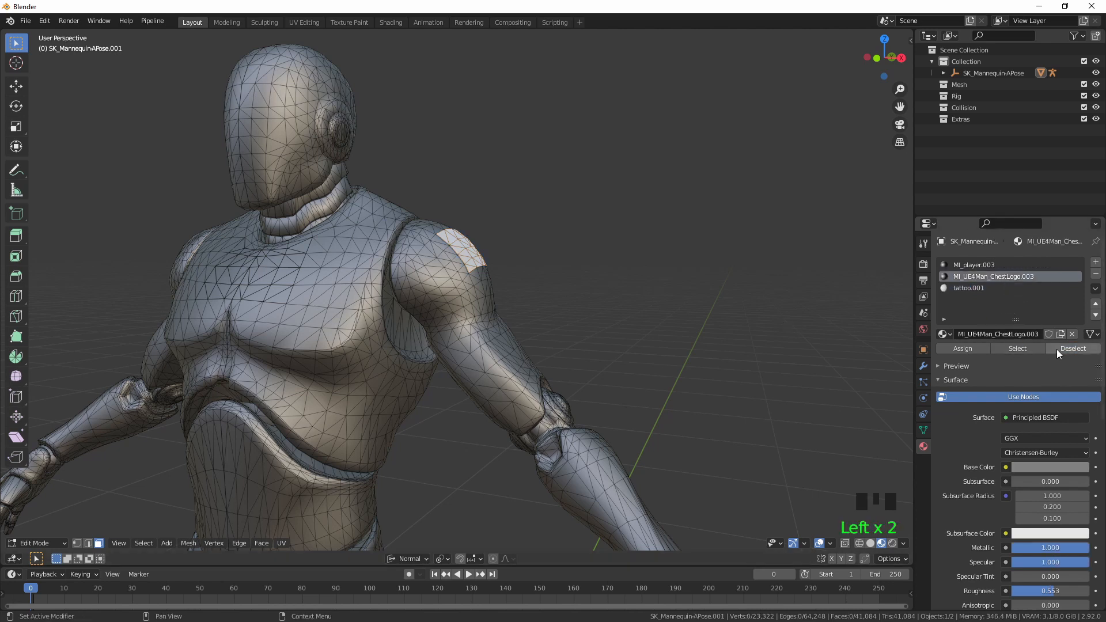
left_click(970, 288)
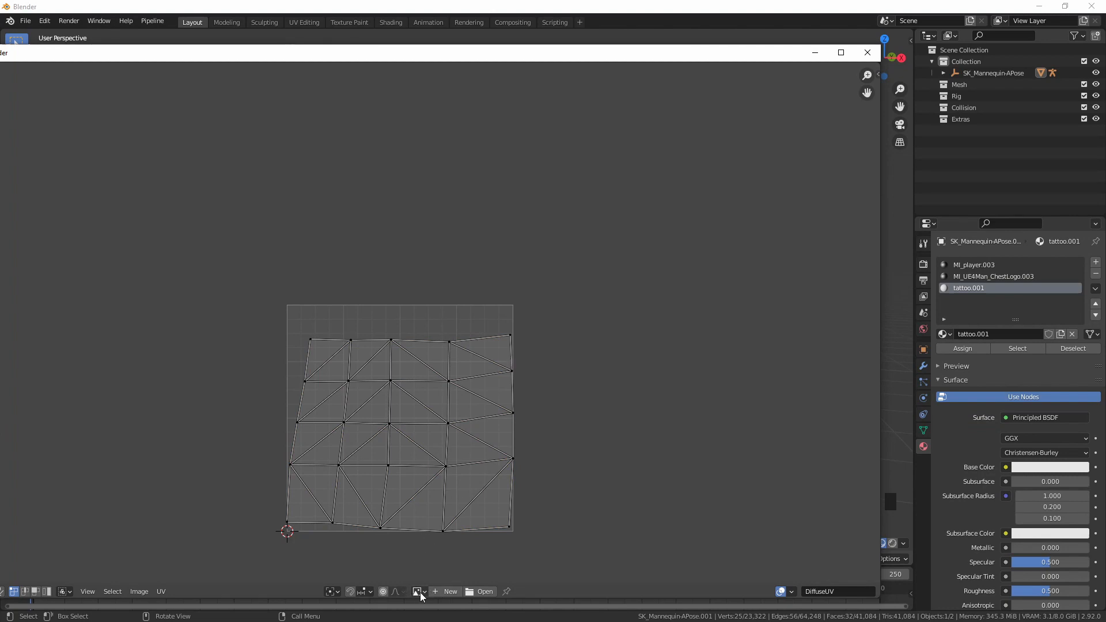
Close the UV Editor window, returning to the mannequin in the main 3D viewport.
left_click(417, 591)
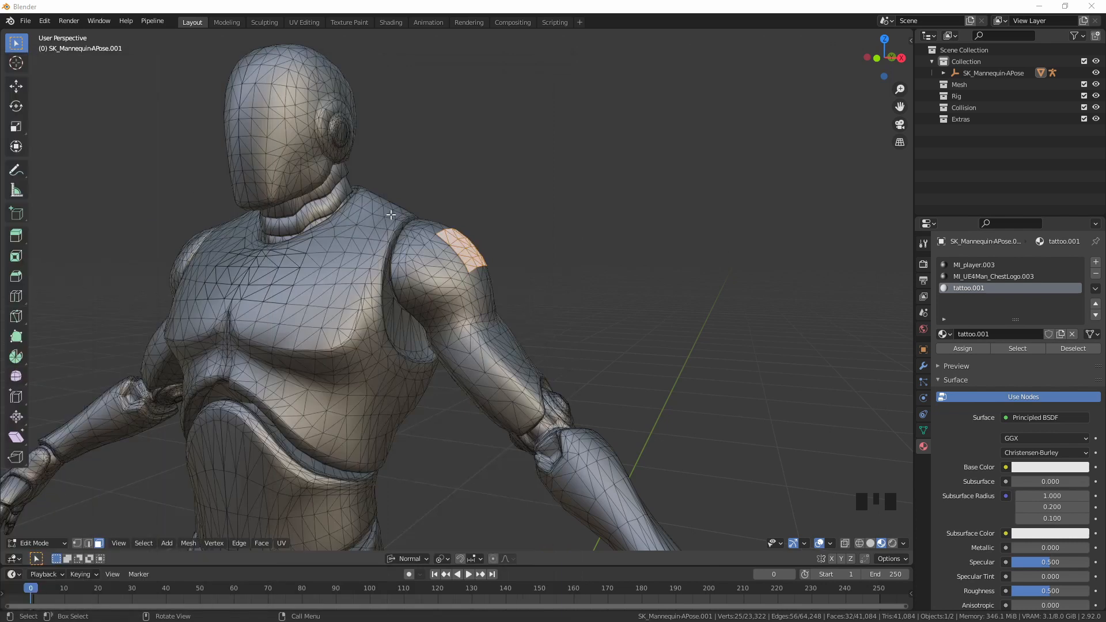
Select the whole white tattoo patch on the arm as one connected piece.
left_click(974, 265)
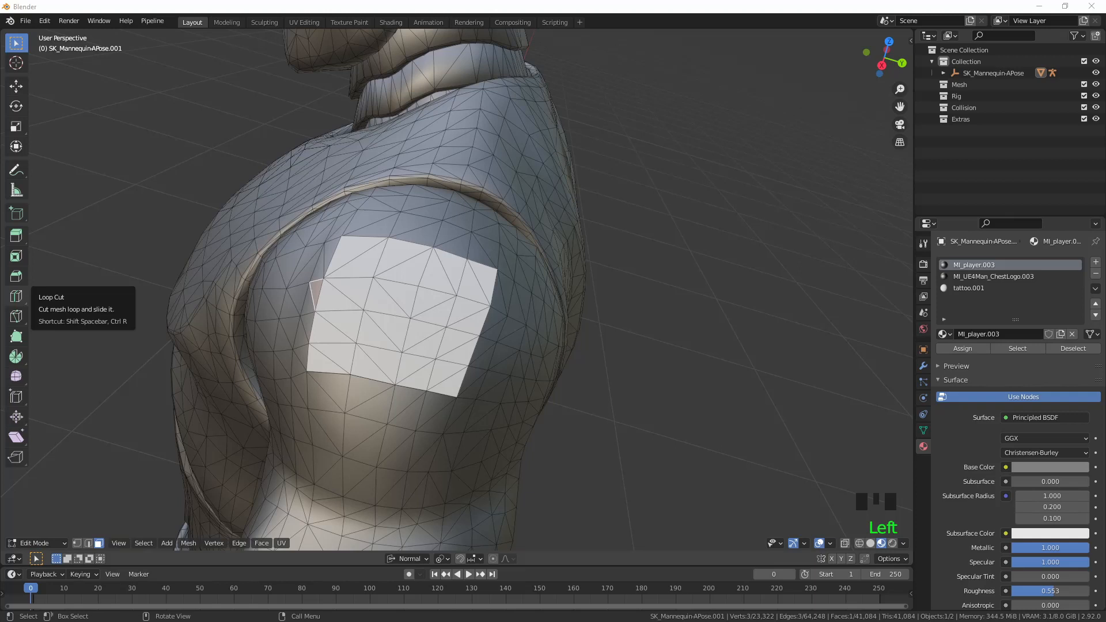
mouse_move(15, 336)
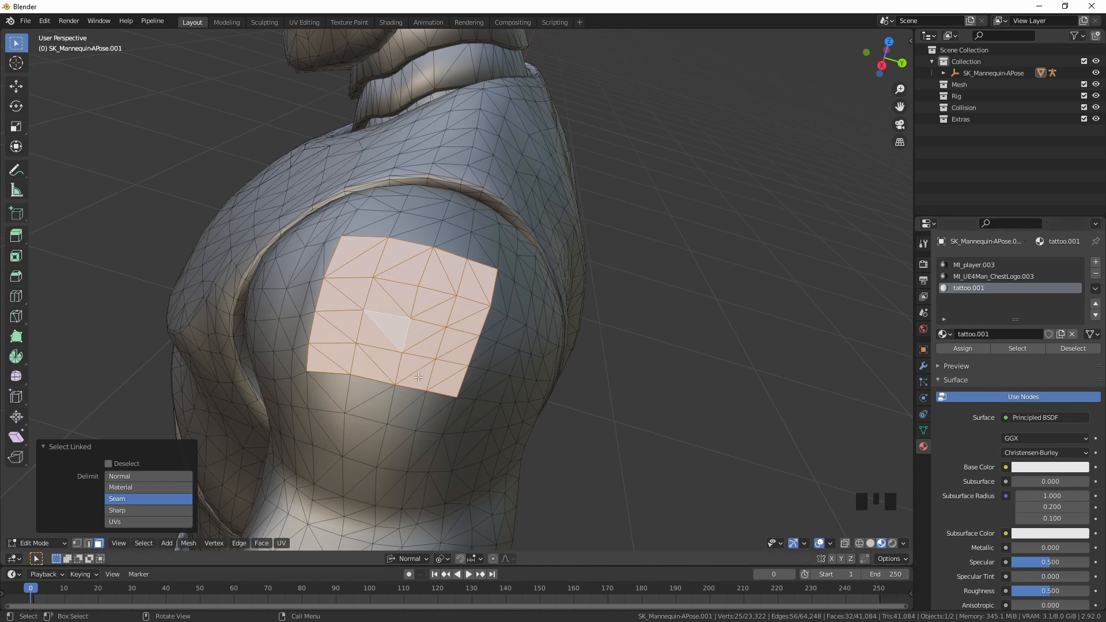
mouse_move(747, 265)
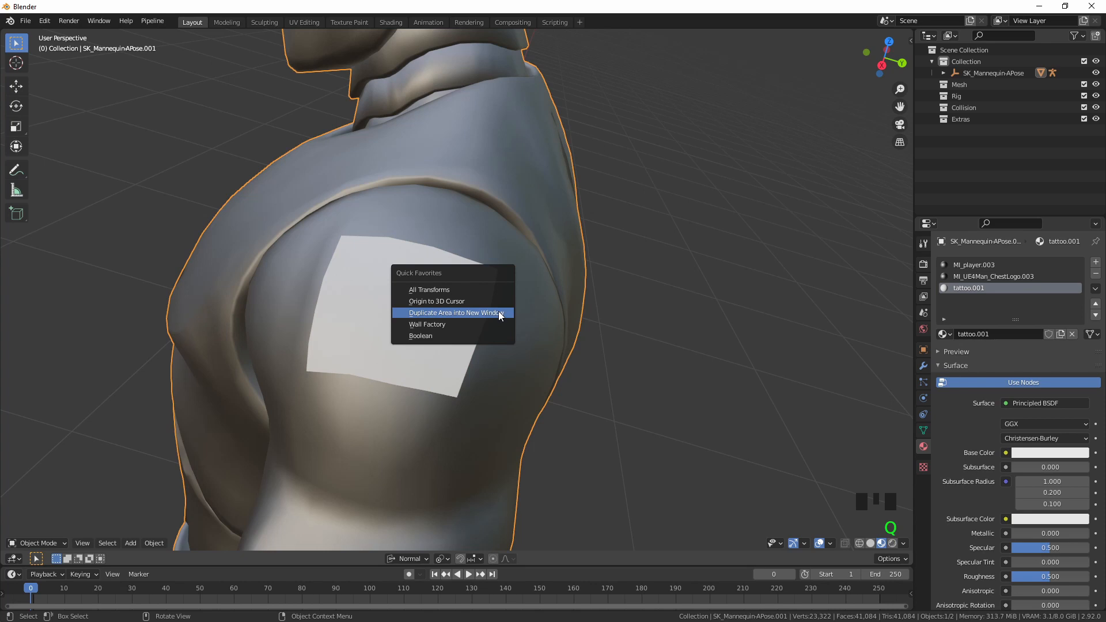
Duplicate the 3D view into a new window and turn it into a UV Editor.
left_click(455, 313)
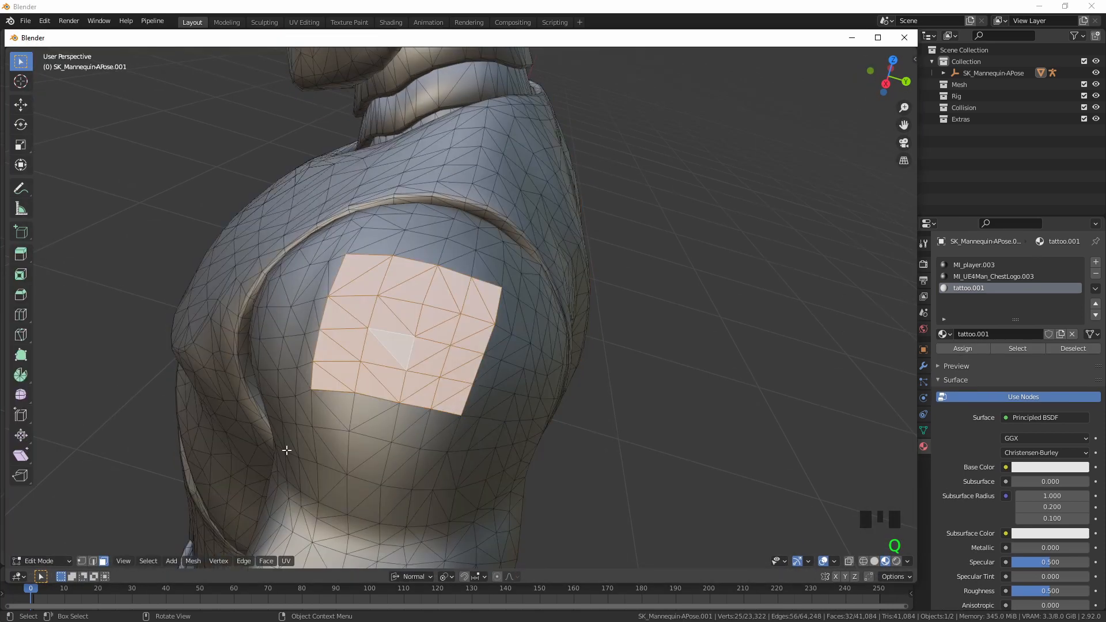
left_click(43, 562)
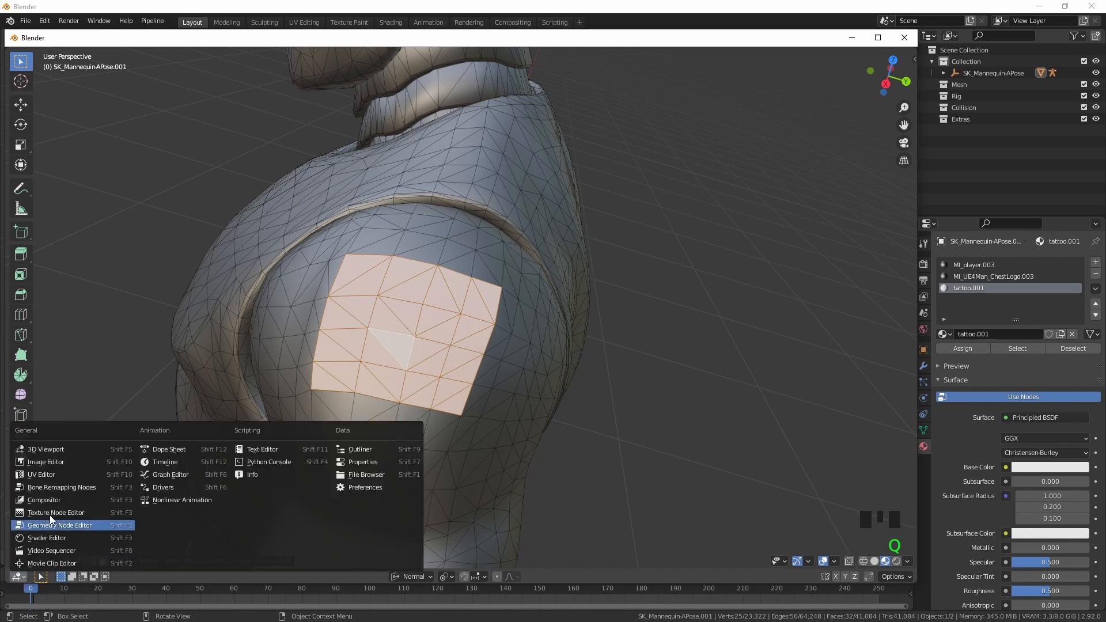
left_click(46, 538)
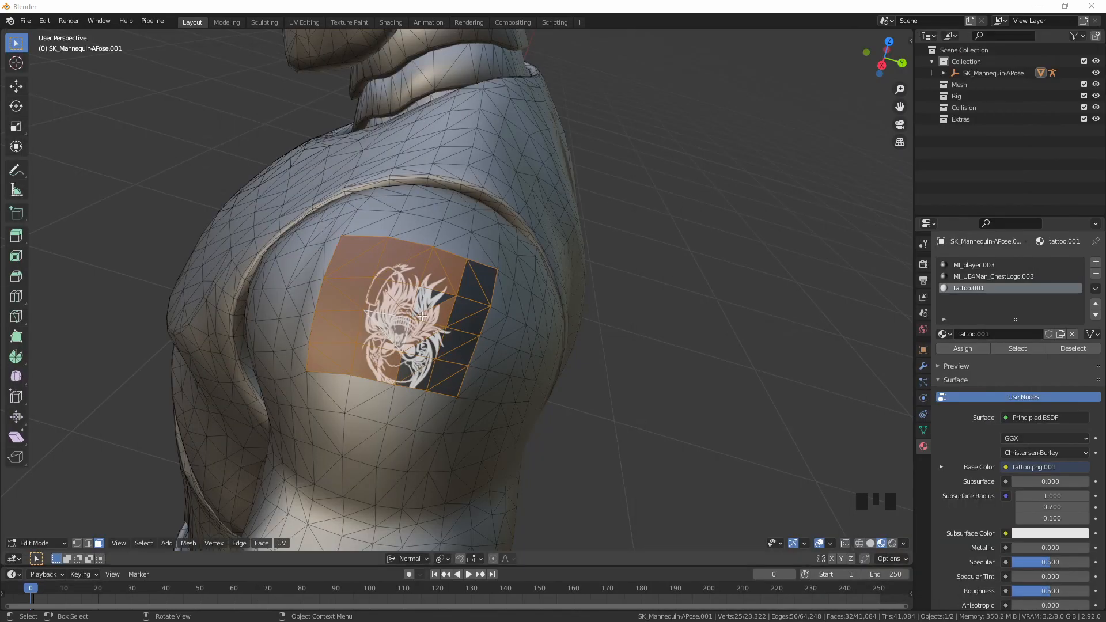
mouse_move(421, 316)
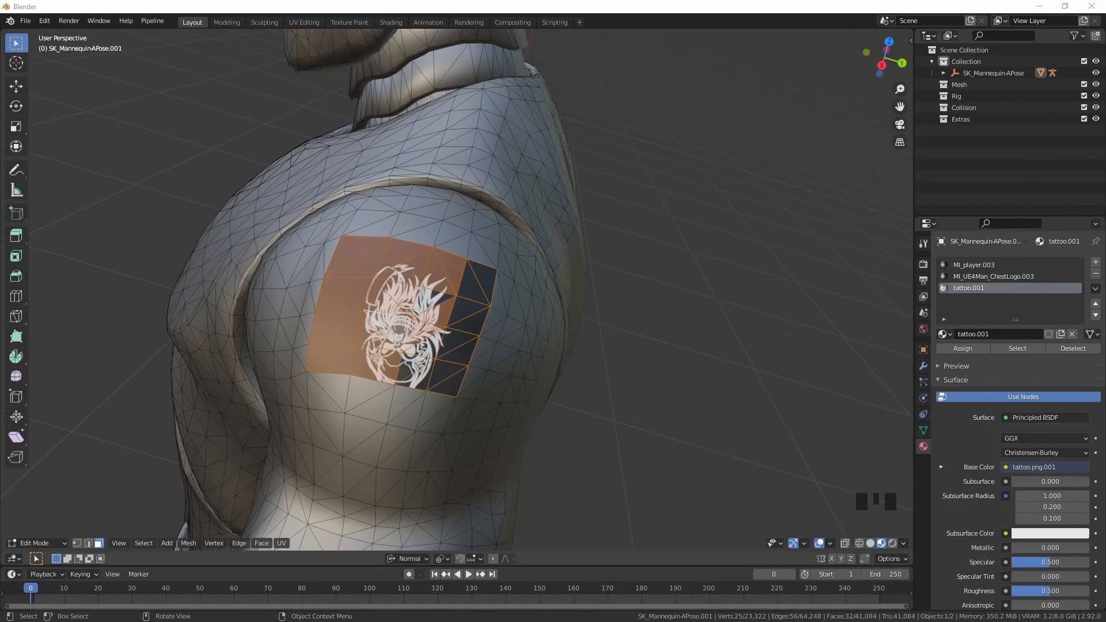
Select the whole mesh and briefly view the patch with the skull tattoo image in Object Mode.
left_click(385, 286)
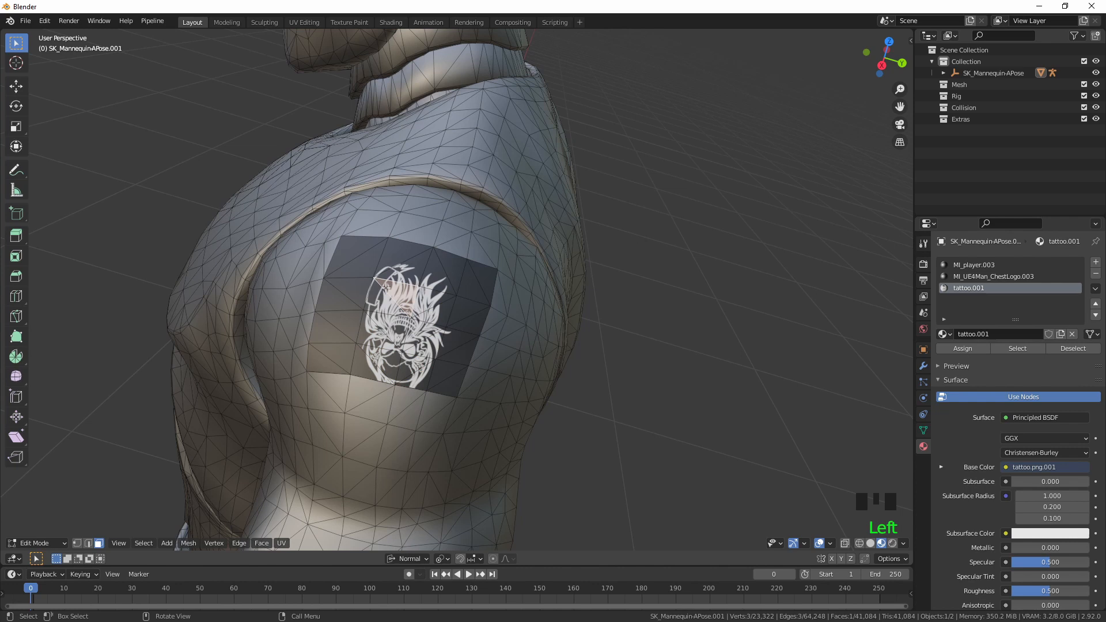
key("a")
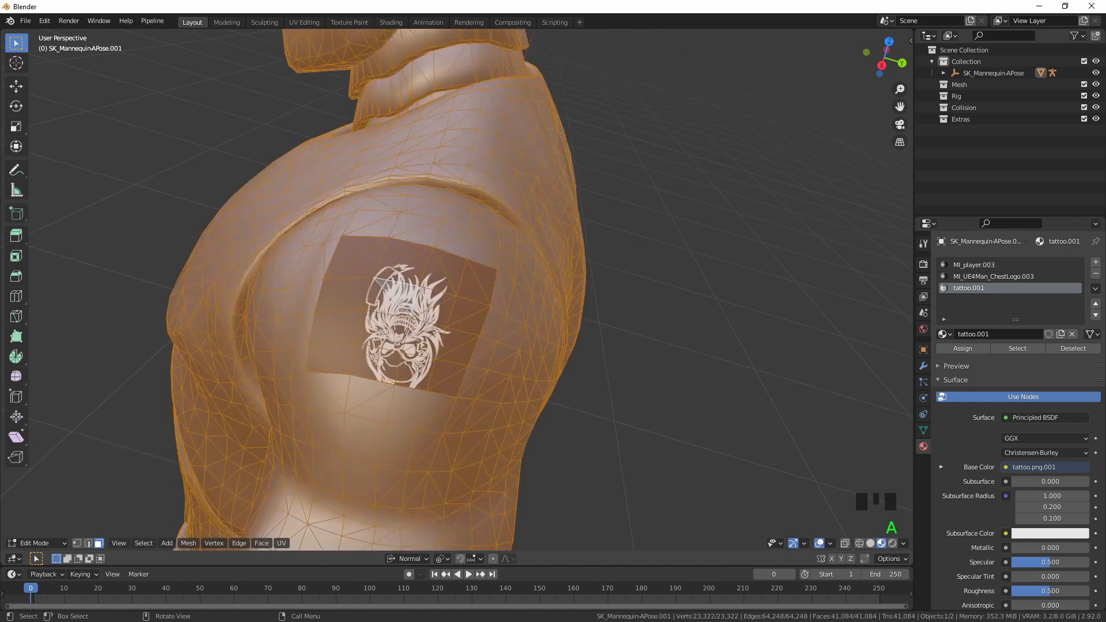
key("Tab")
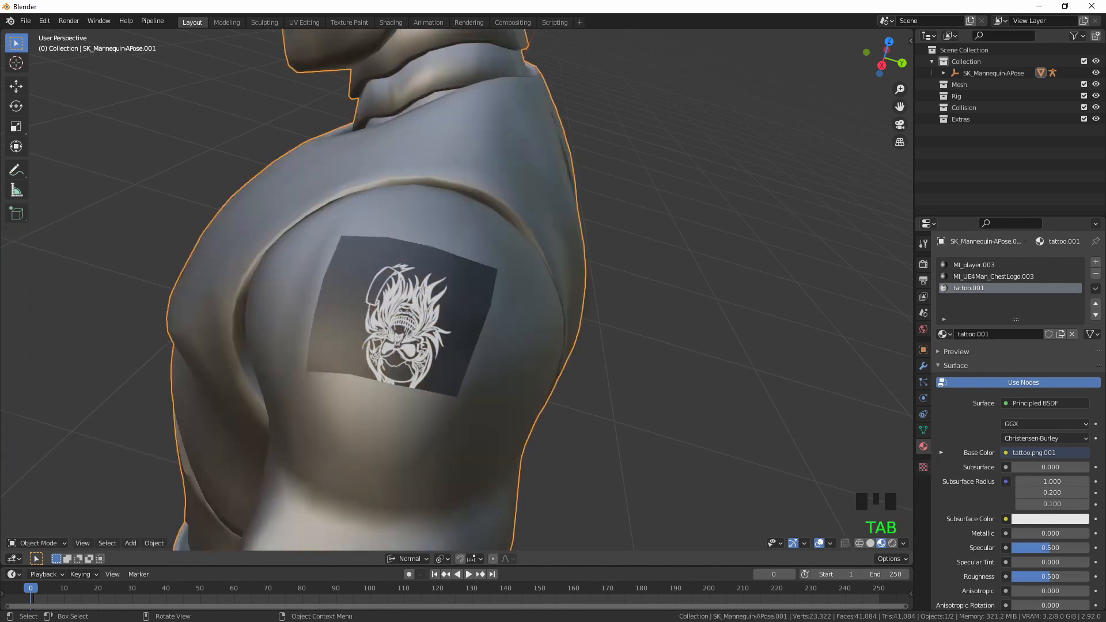
key("Tab")
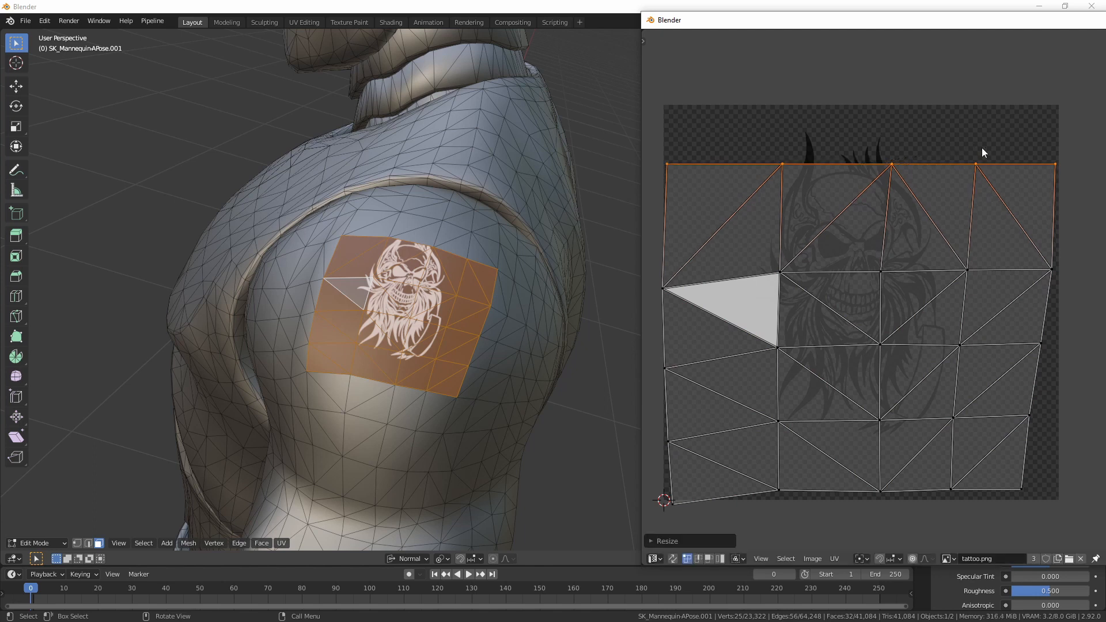
mouse_move(938, 183)
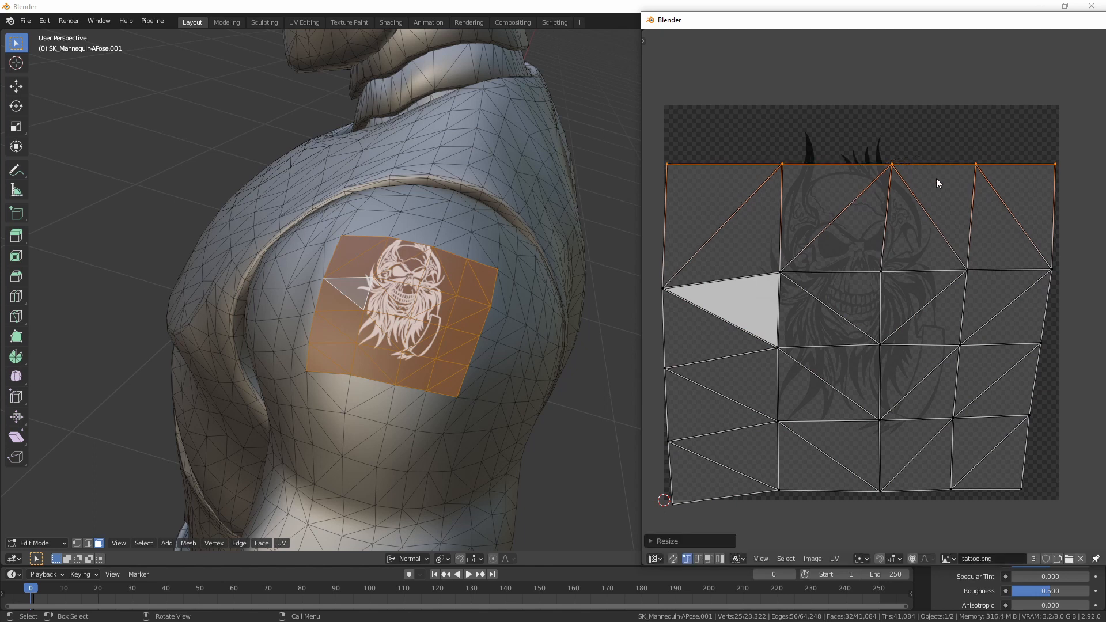
mouse_move(680, 488)
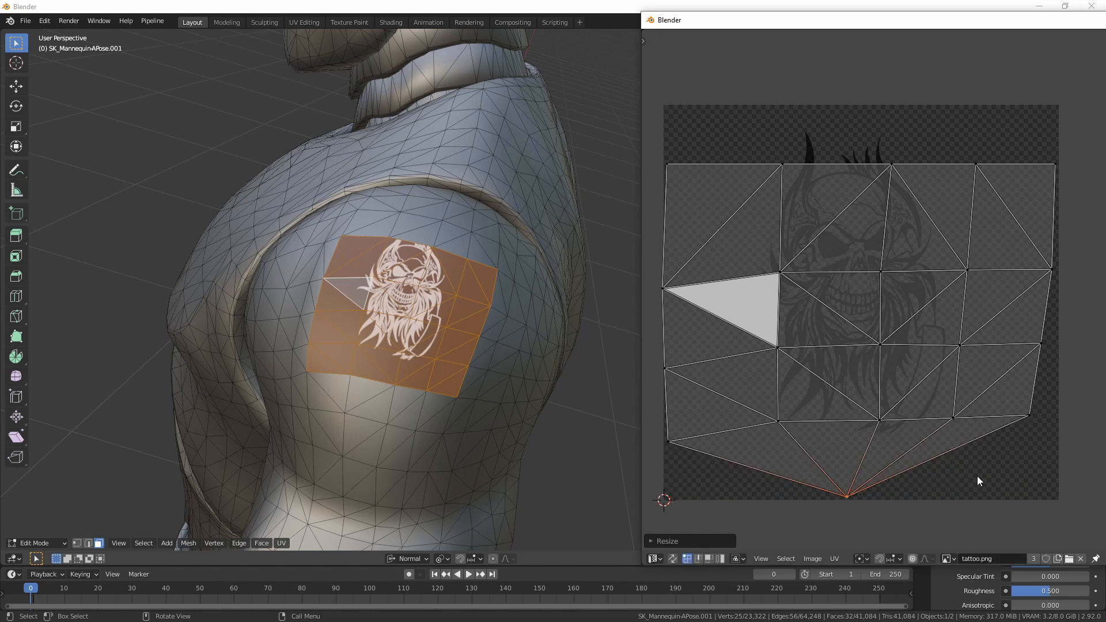
mouse_move(889, 482)
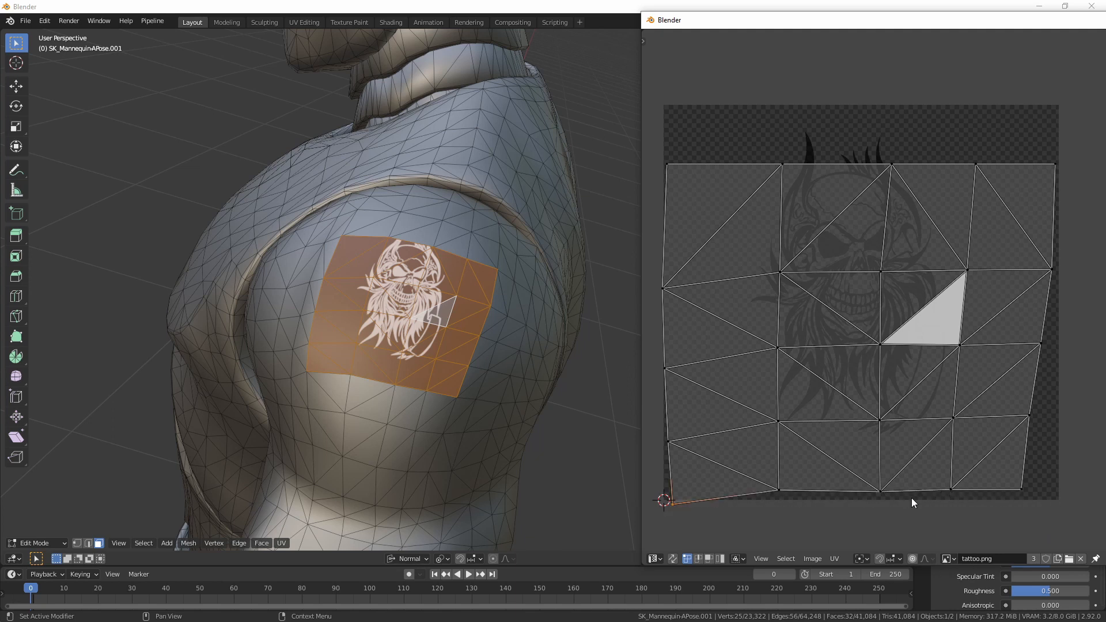
Select the bottom row of UV points on the shoulder patch over tattoo.png.
left_click(905, 486)
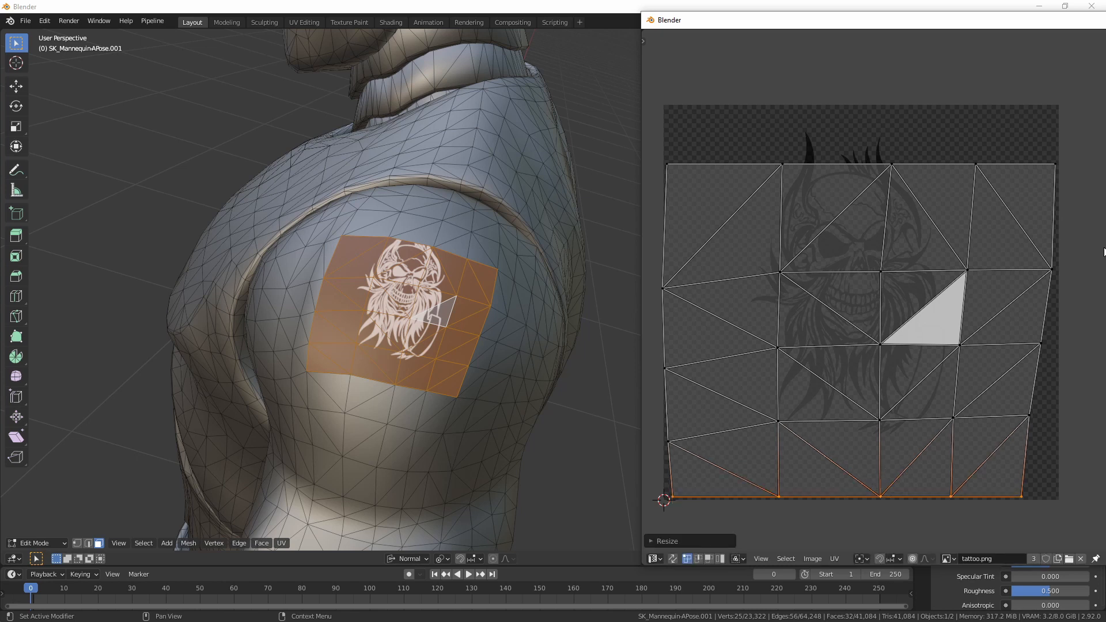
mouse_move(1049, 219)
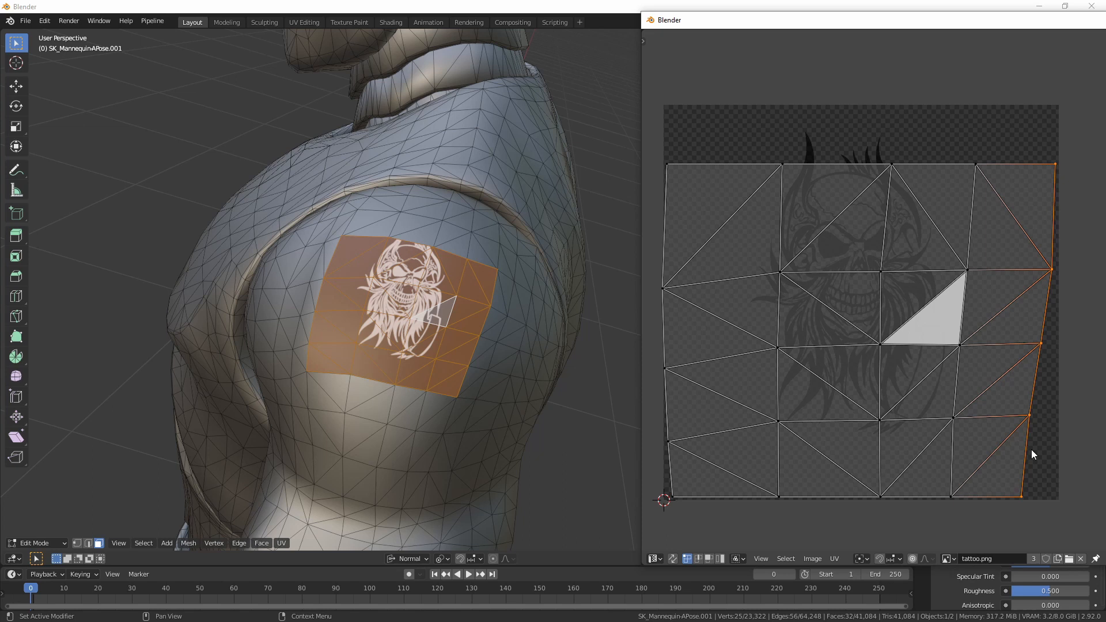
Scale the right column of UV points flat into a straight vertical line.
key("s")
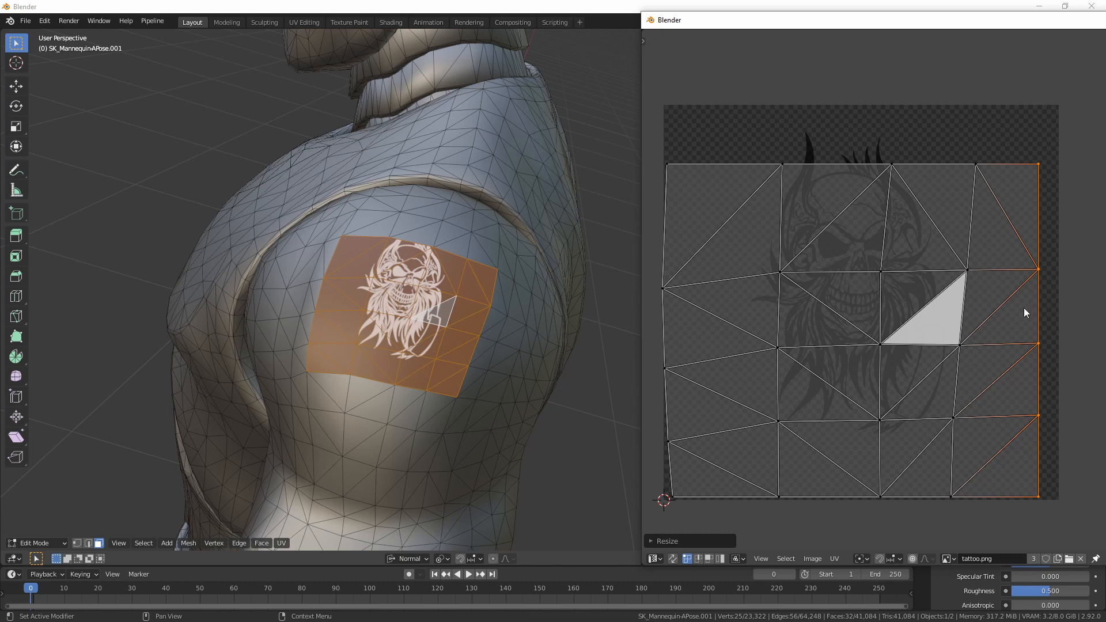
mouse_move(1071, 341)
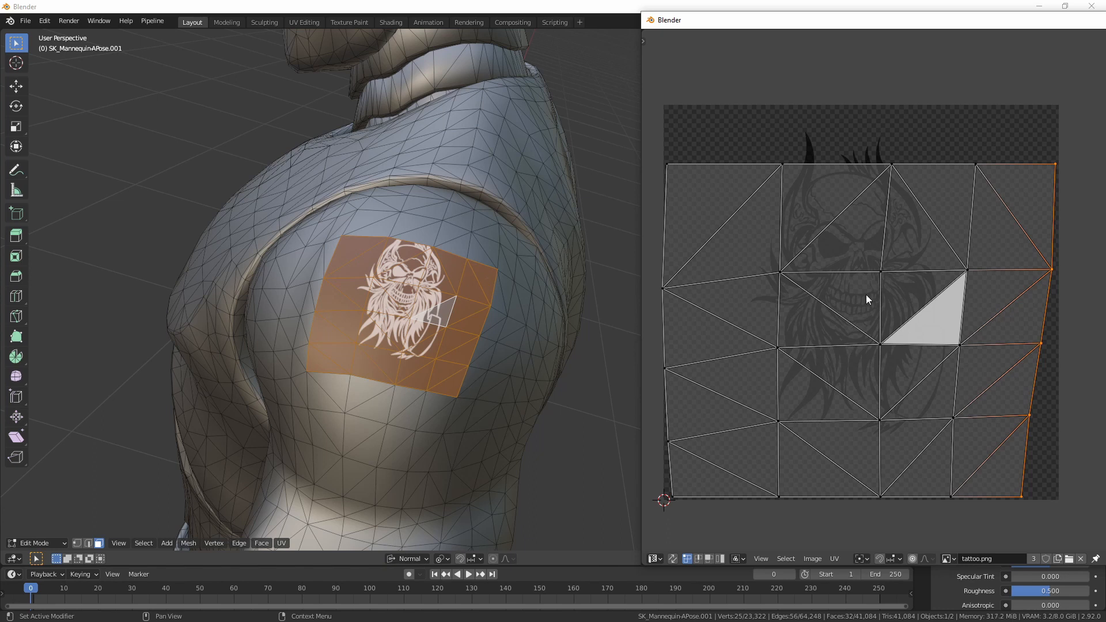
mouse_move(1057, 272)
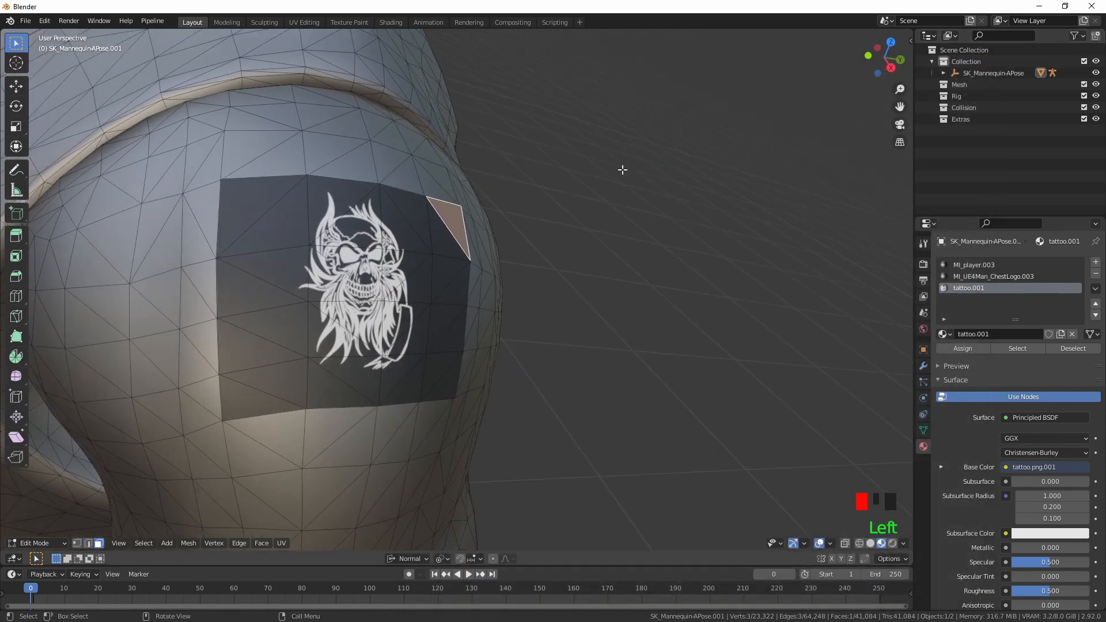
Return the mannequin to Object Mode with the skull tattoo showing on the upper arm.
key("Tab")
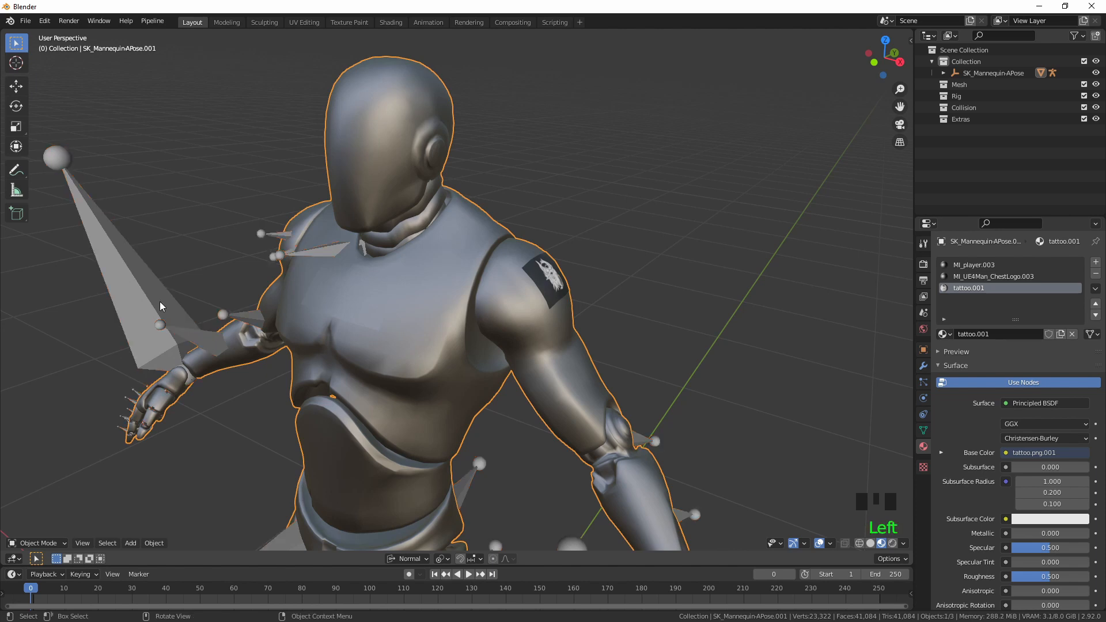
mouse_move(395, 362)
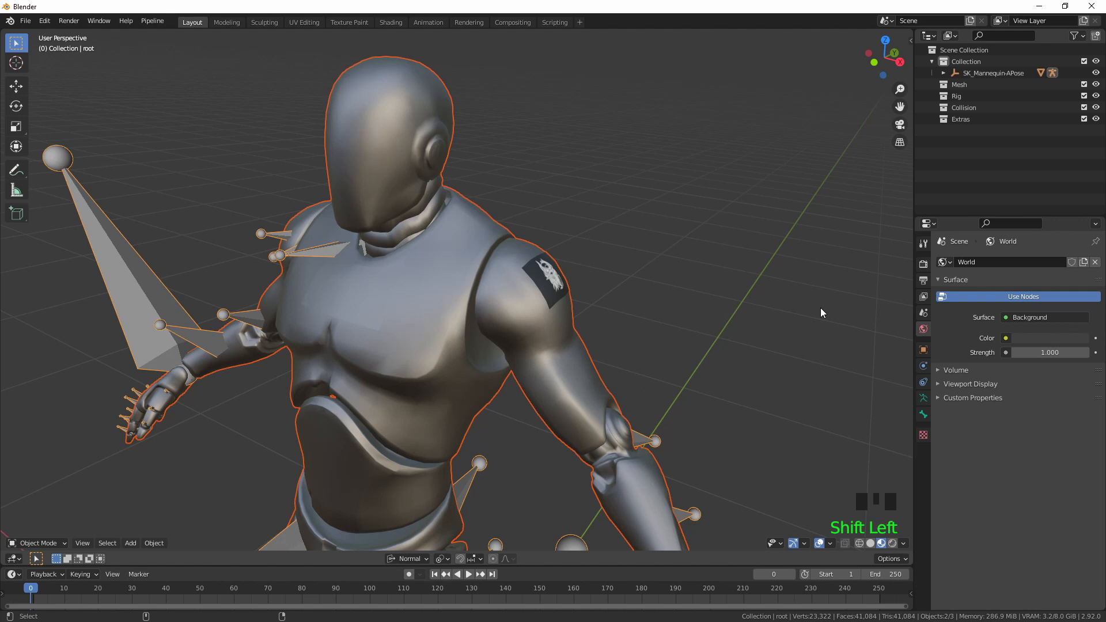
mouse_move(1096, 262)
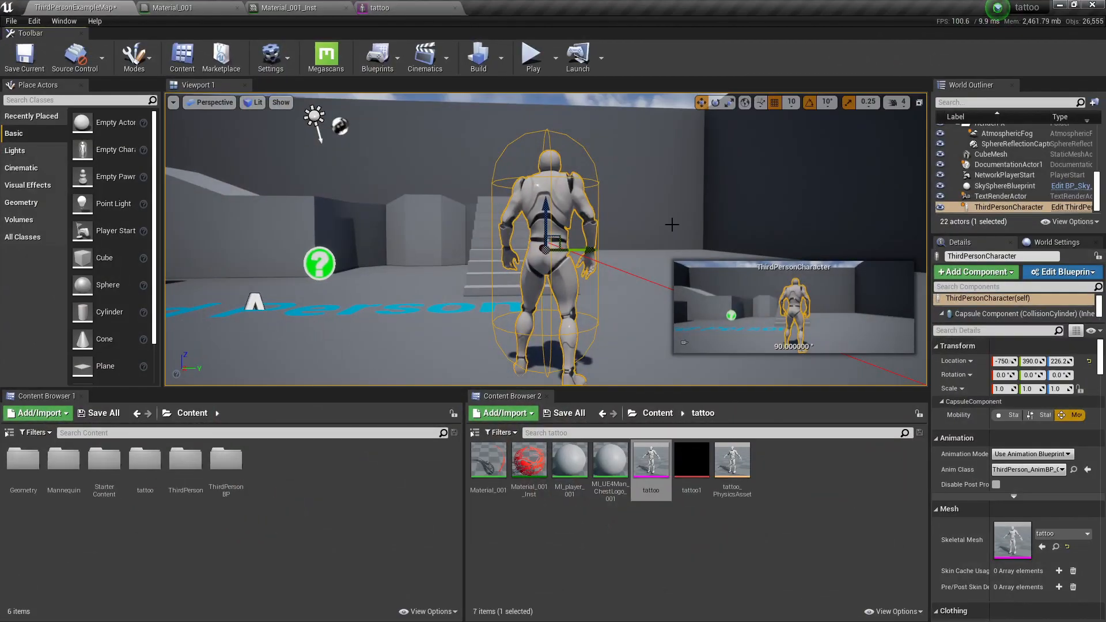
Bring up the tattoo skeletal mesh from the Content Browser, then Material_001's node graph.
left_click(650, 458)
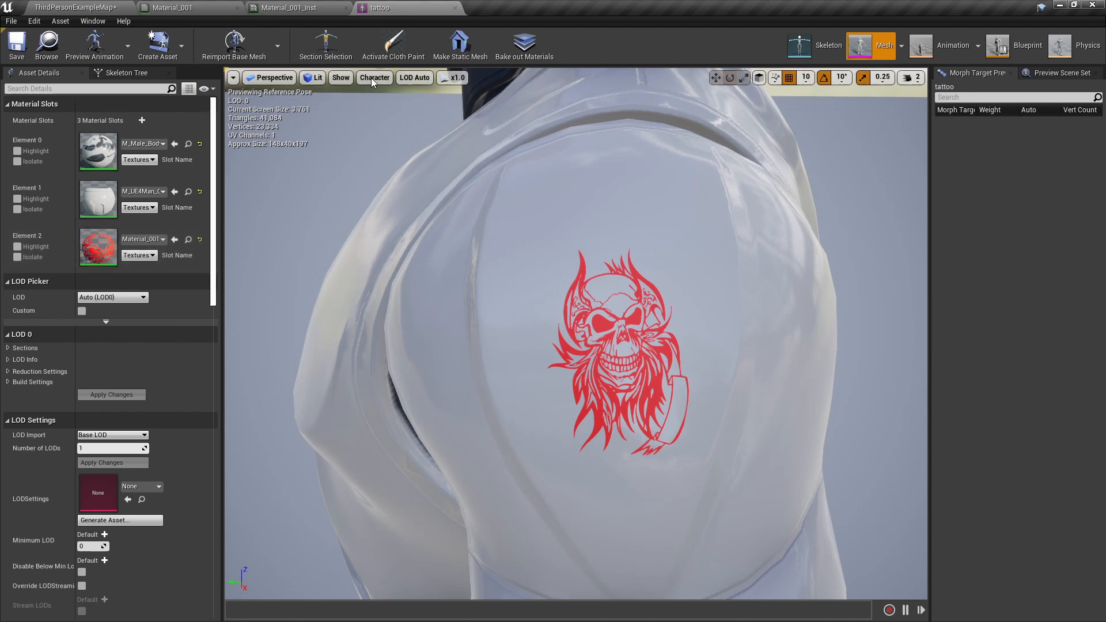
left_click(178, 7)
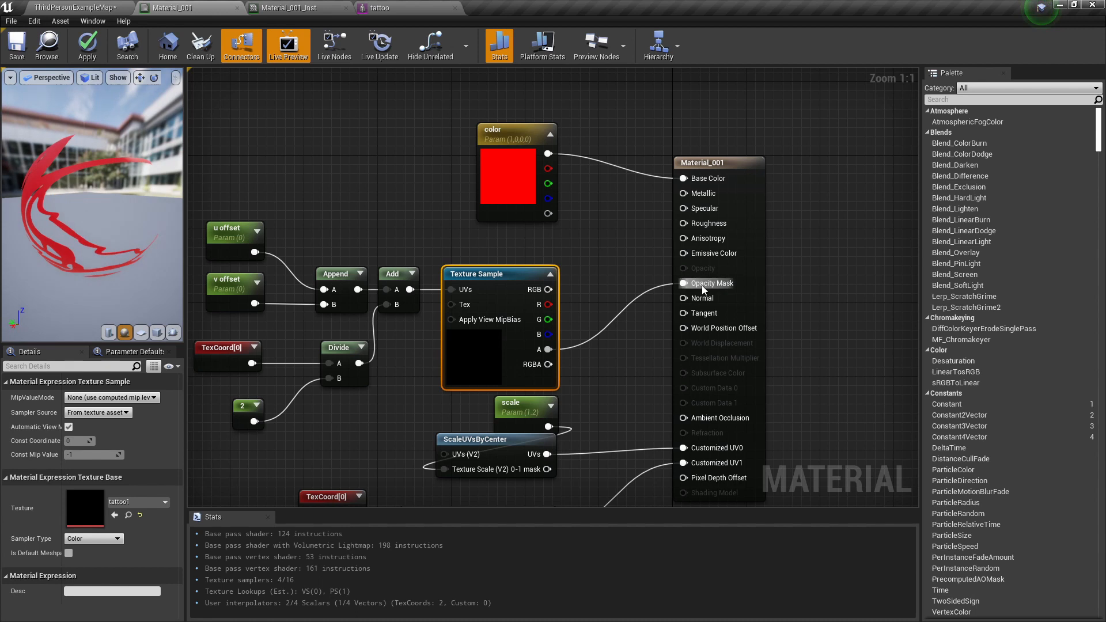
View the tattoo's red colour parameter in the Color Picker and dismiss it unchanged.
scroll("down", 3)
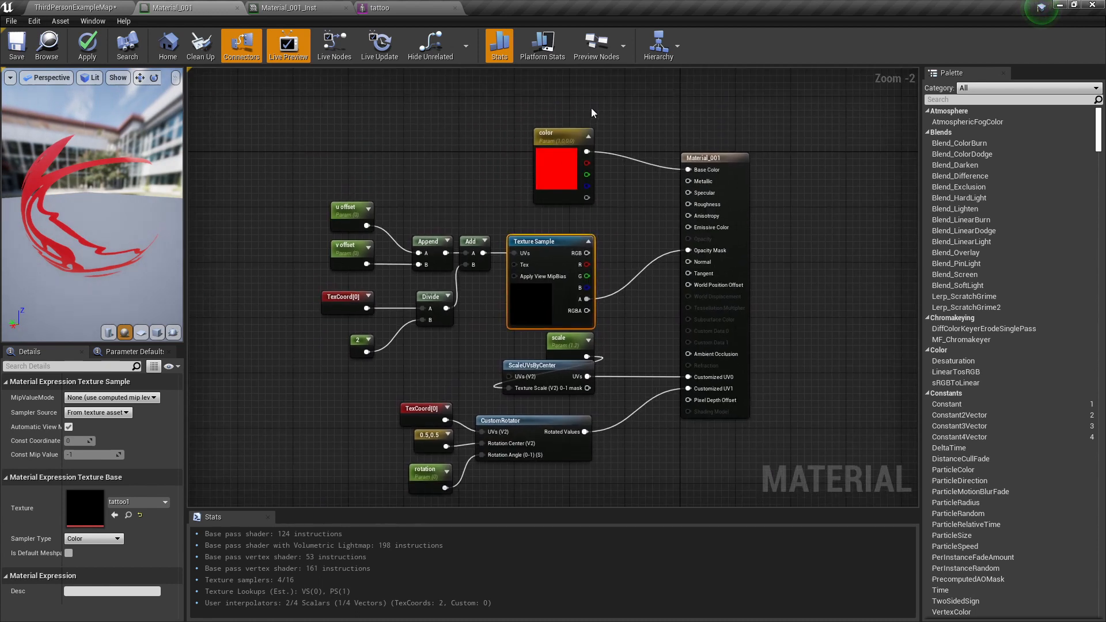
double_click(556, 175)
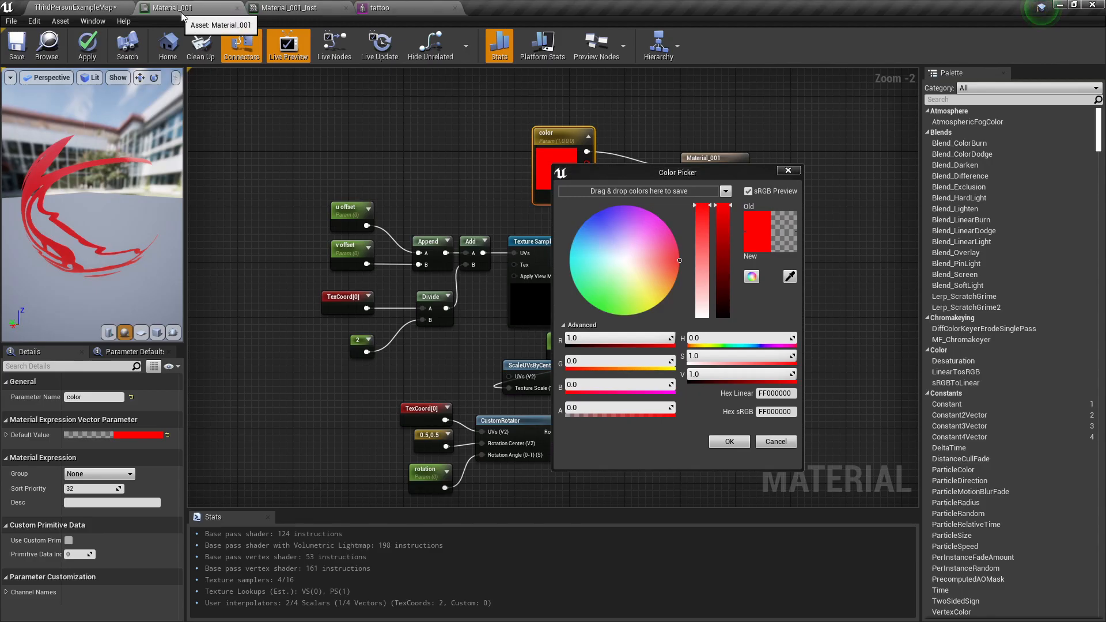
left_click(269, 8)
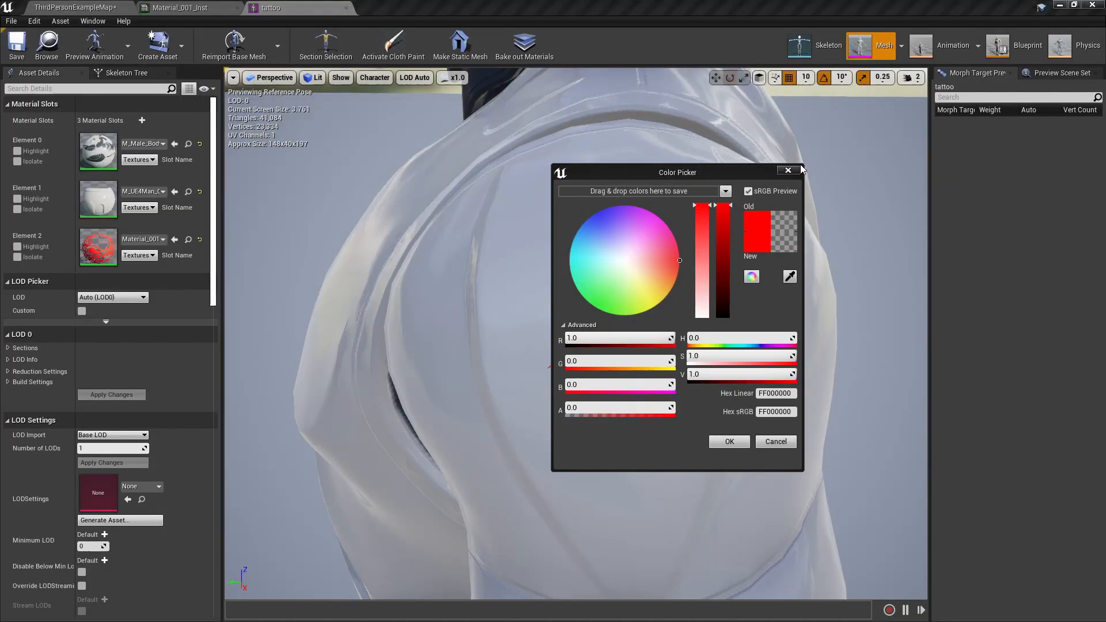
left_click(728, 441)
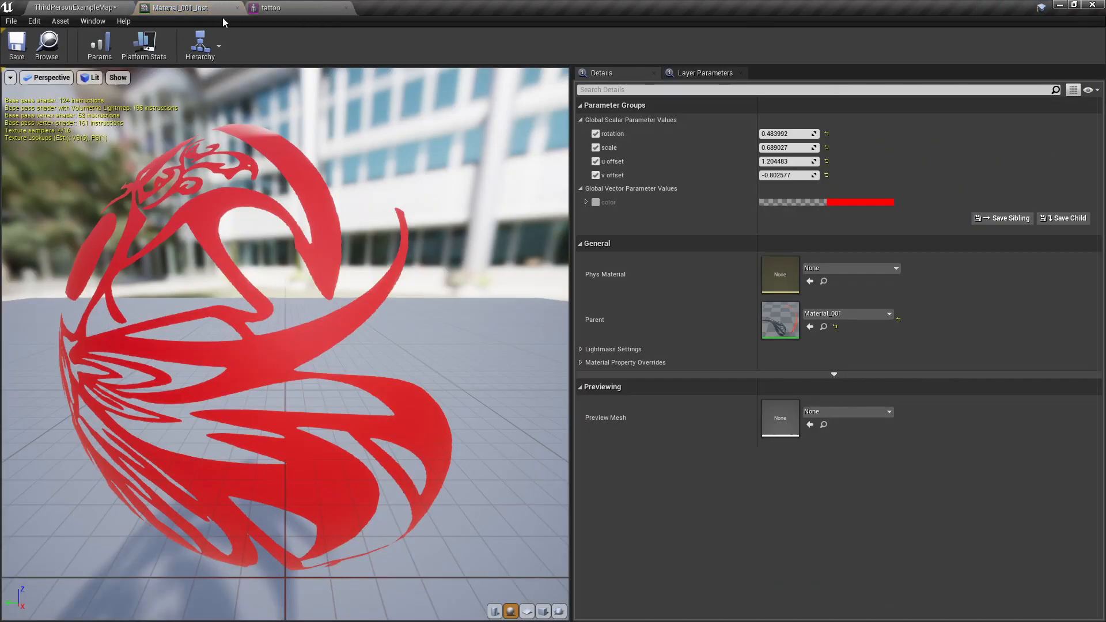
Show Material_001_Inst's parameters to recolour the tattoo from red to pink.
left_click(275, 8)
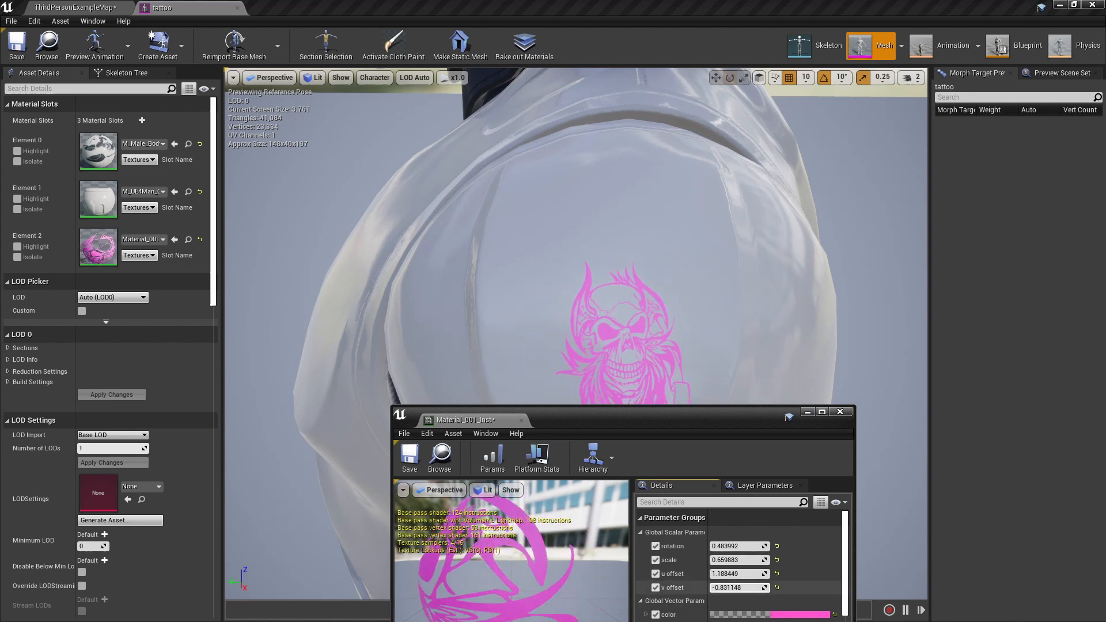
Dismiss the Material_001_Inst window and select the upperarm bone showing the pink skull.
left_click(840, 412)
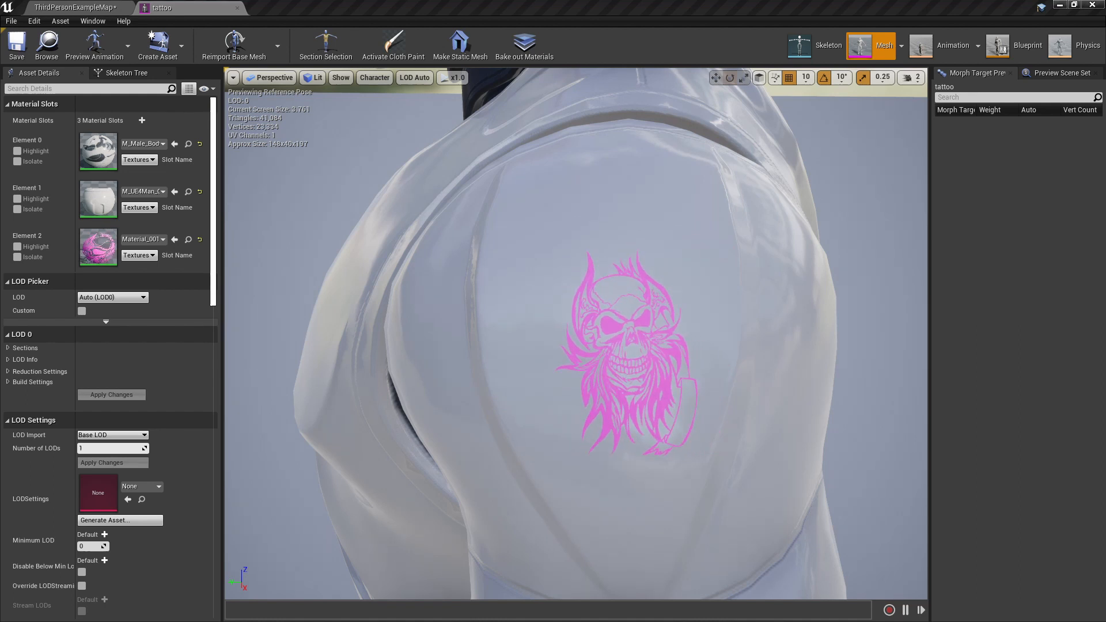
left_click(625, 279)
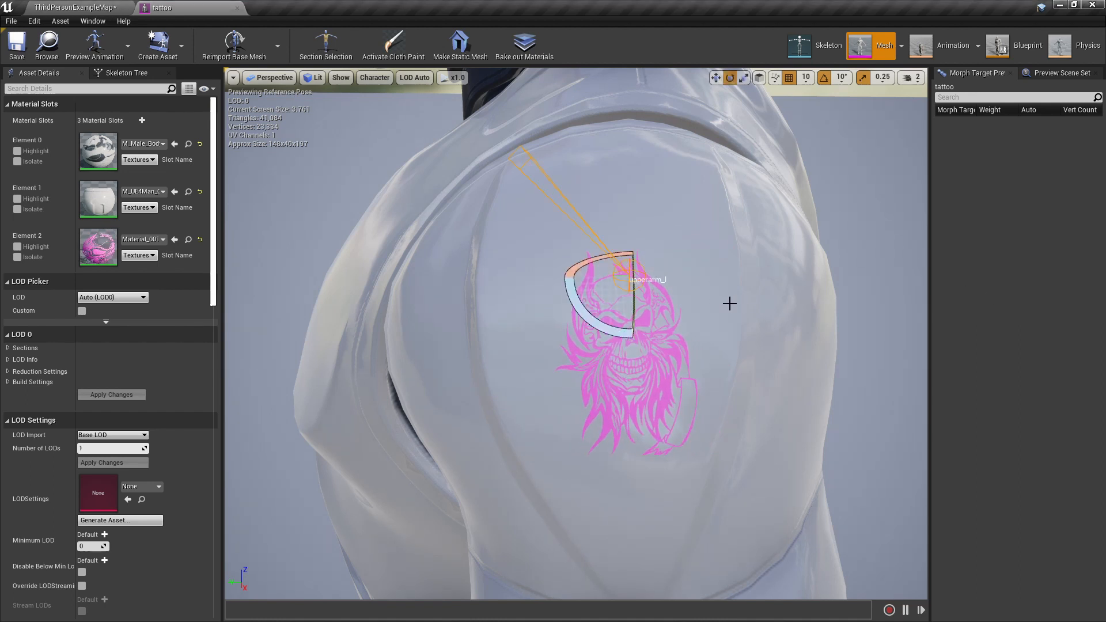